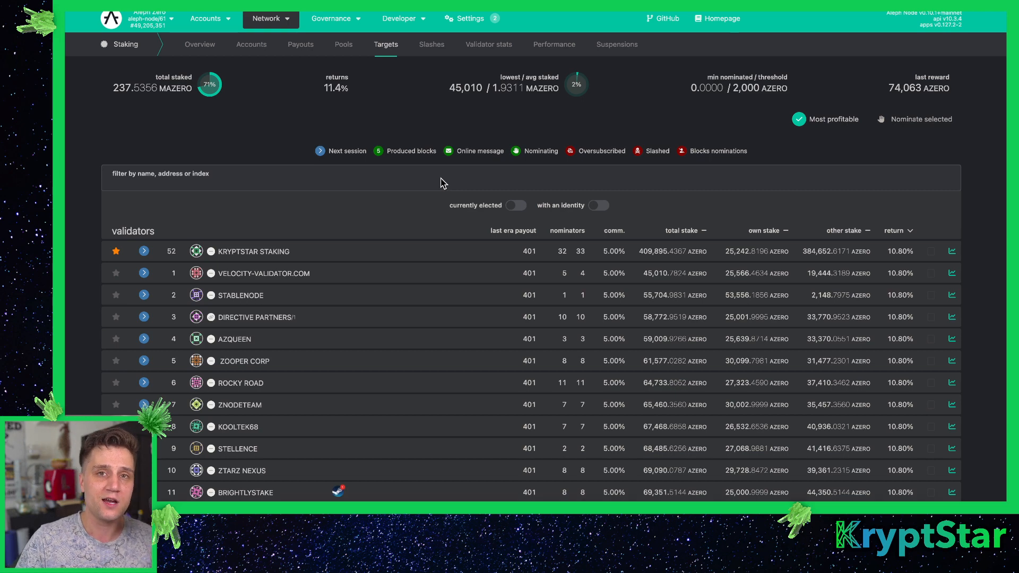
mouse_move(453, 181)
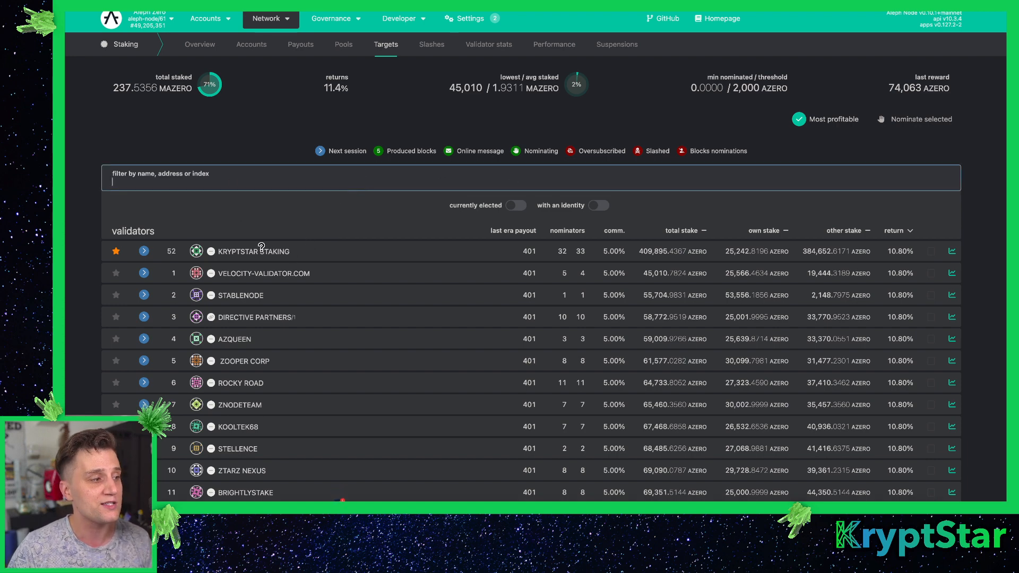
mouse_move(635, 247)
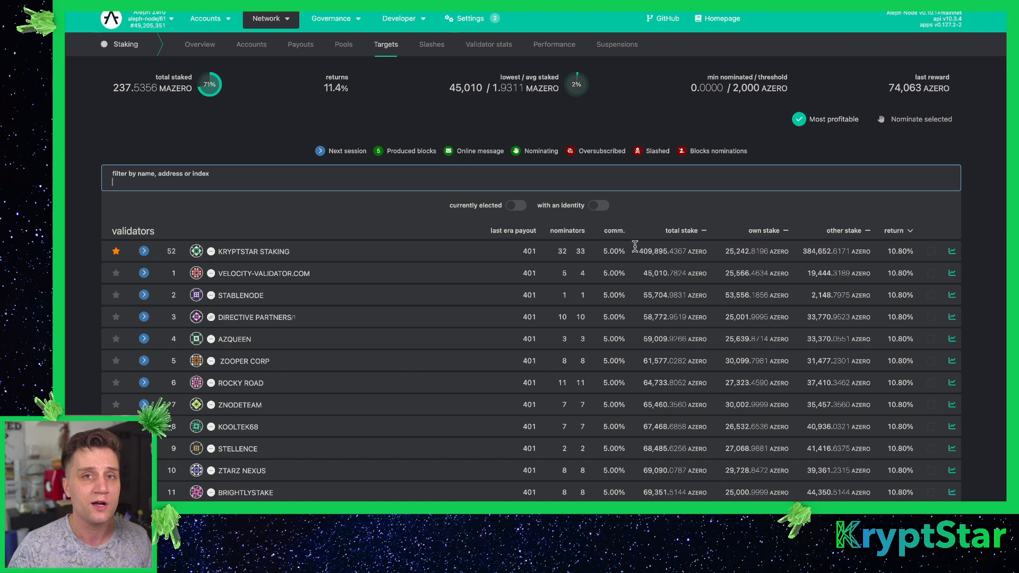
mouse_move(392, 150)
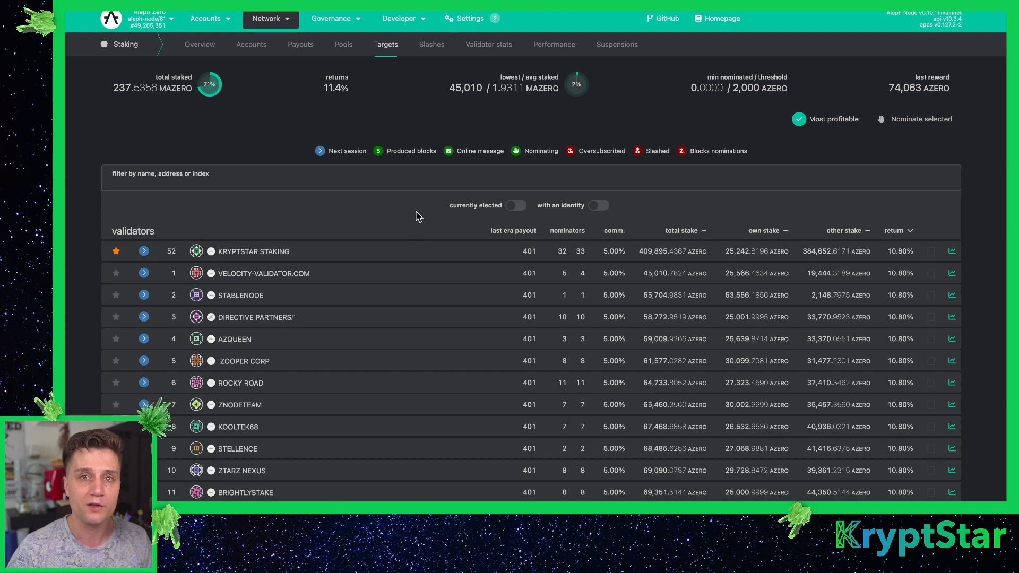
mouse_move(411, 219)
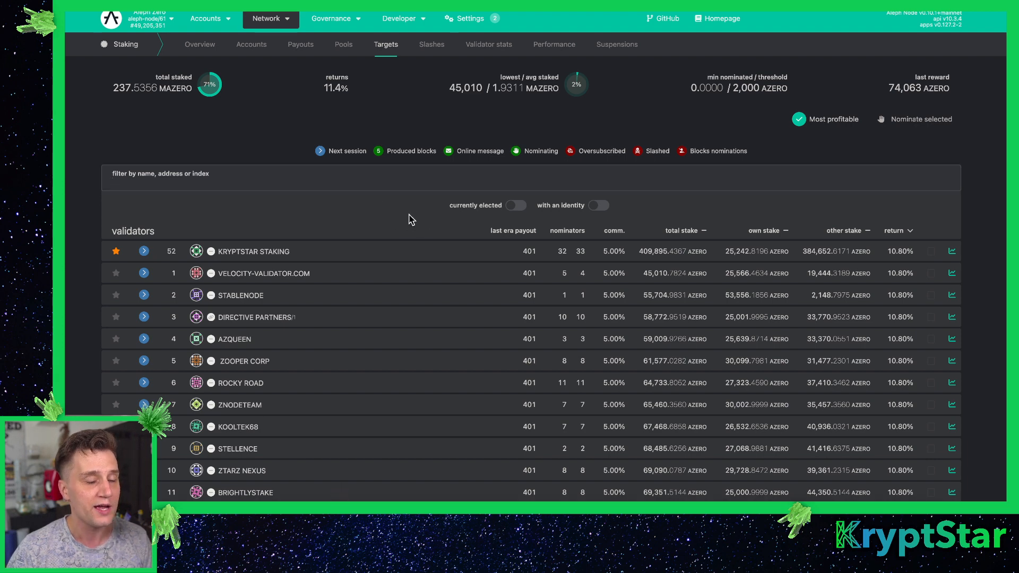
mouse_move(415, 216)
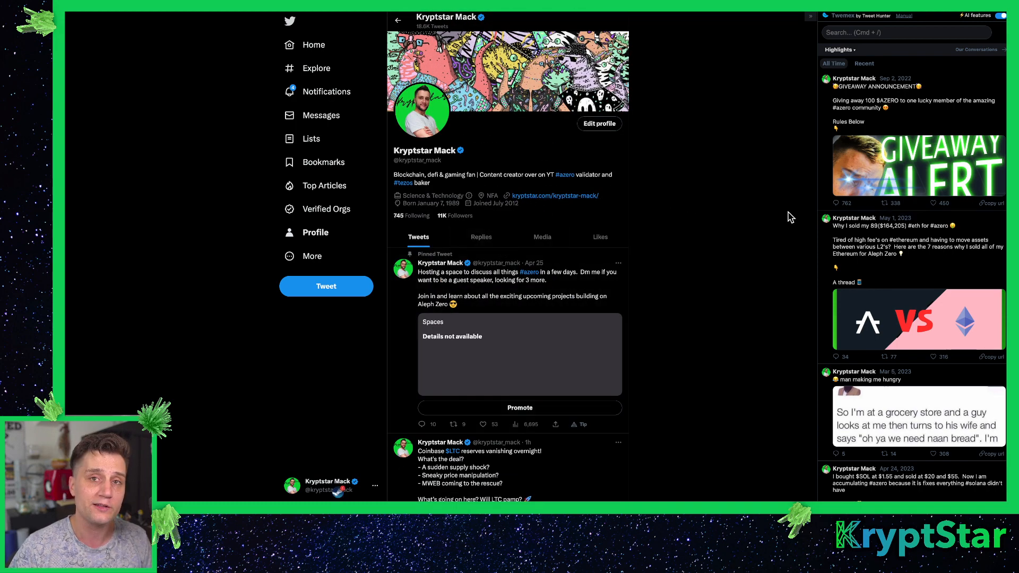
mouse_move(655, 85)
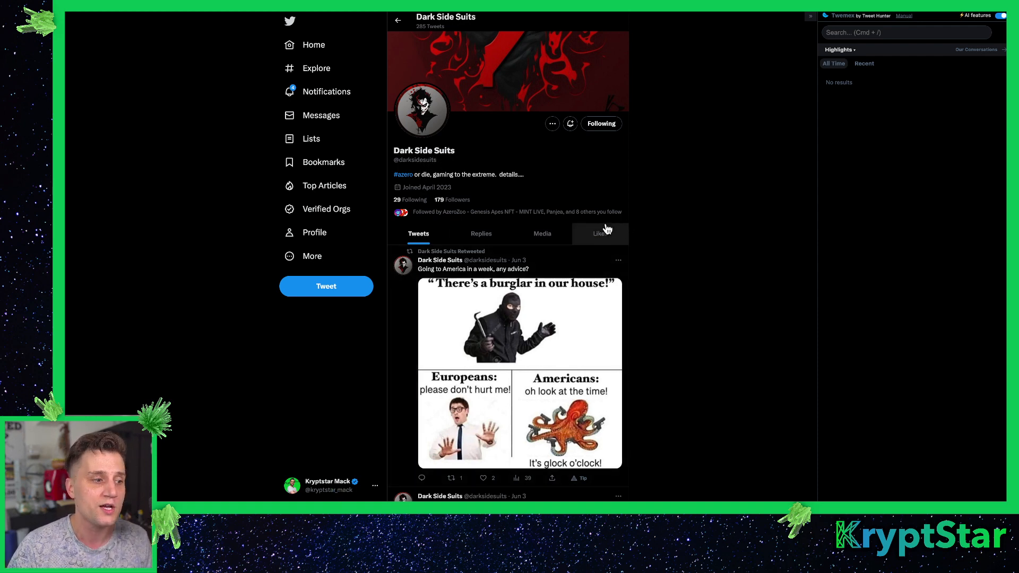
mouse_move(545, 191)
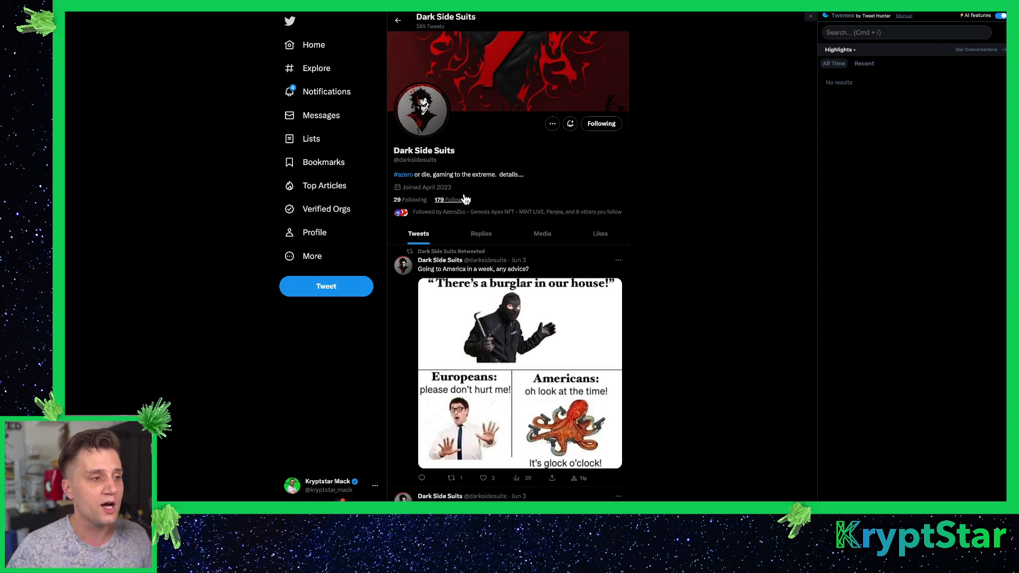
mouse_move(463, 197)
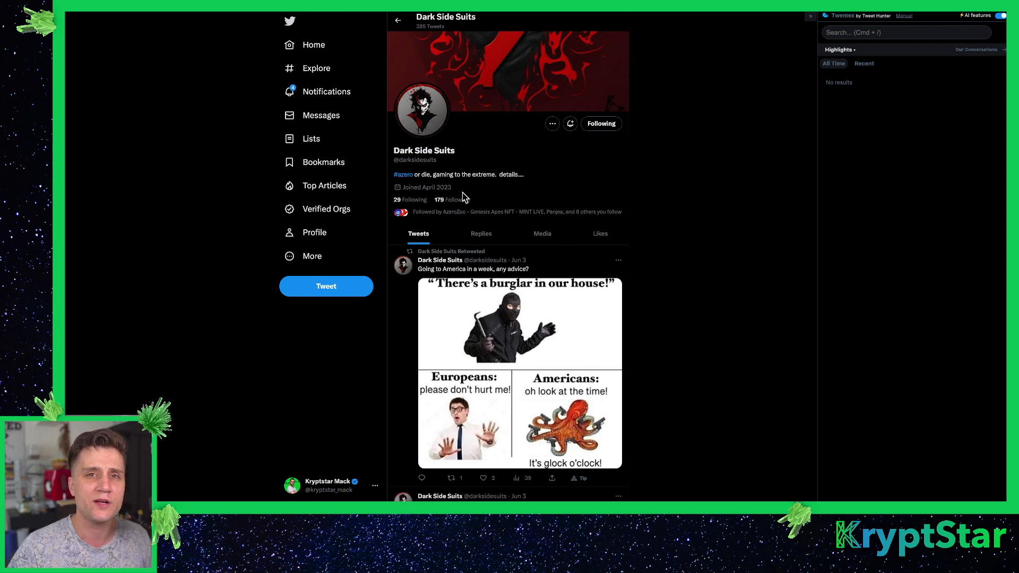
mouse_move(744, 165)
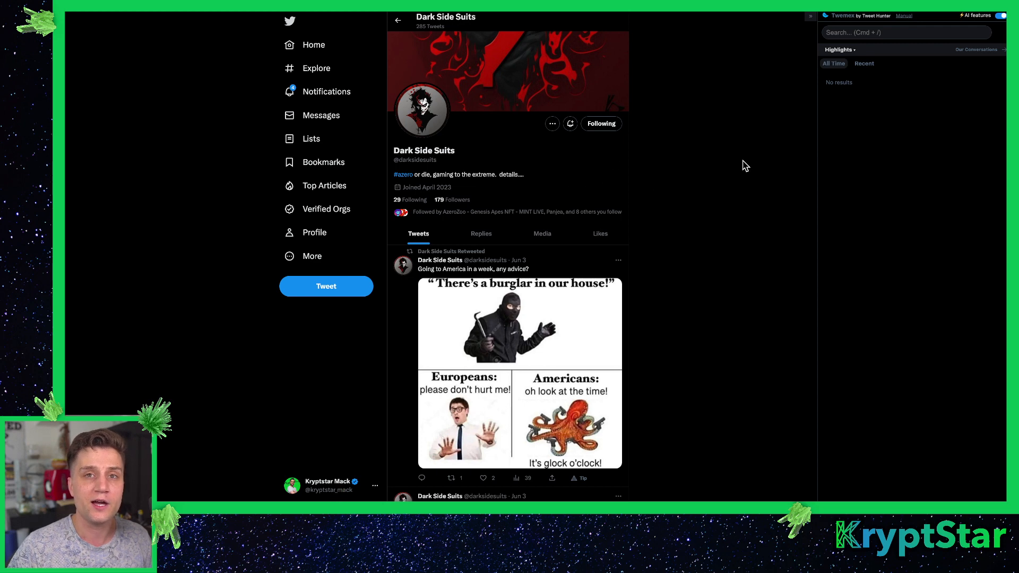
mouse_move(739, 128)
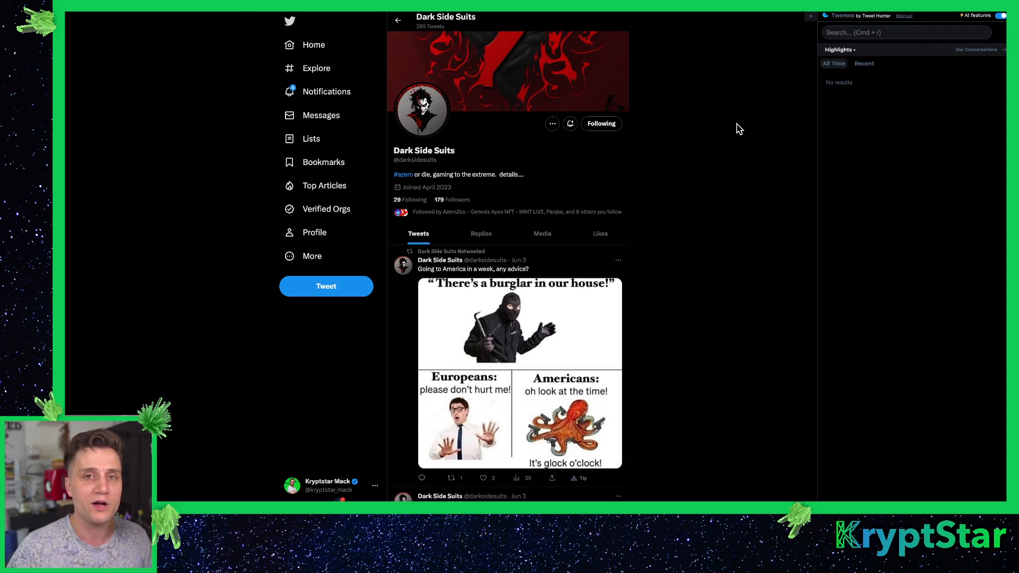
mouse_move(445, 170)
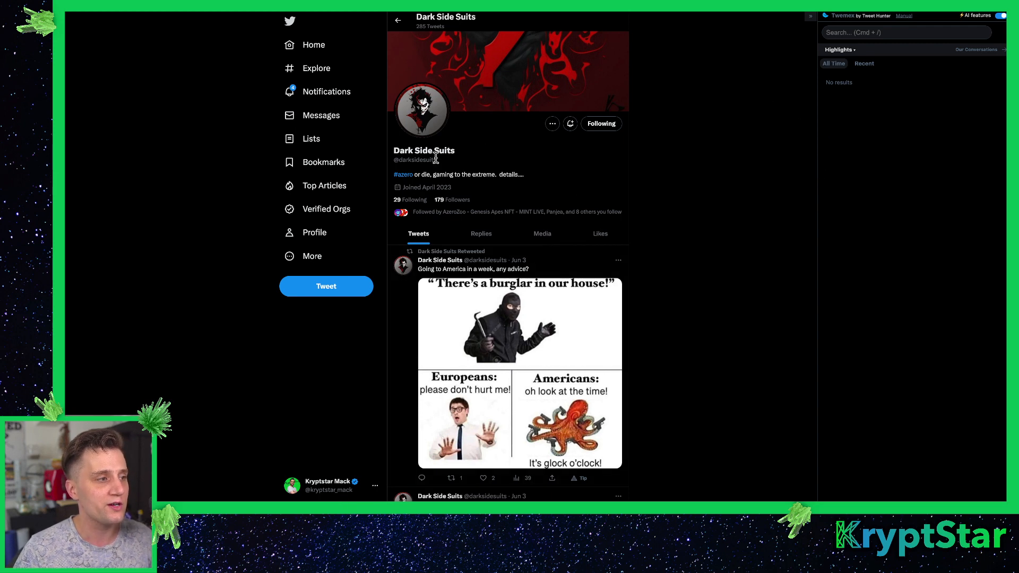
mouse_move(803, 232)
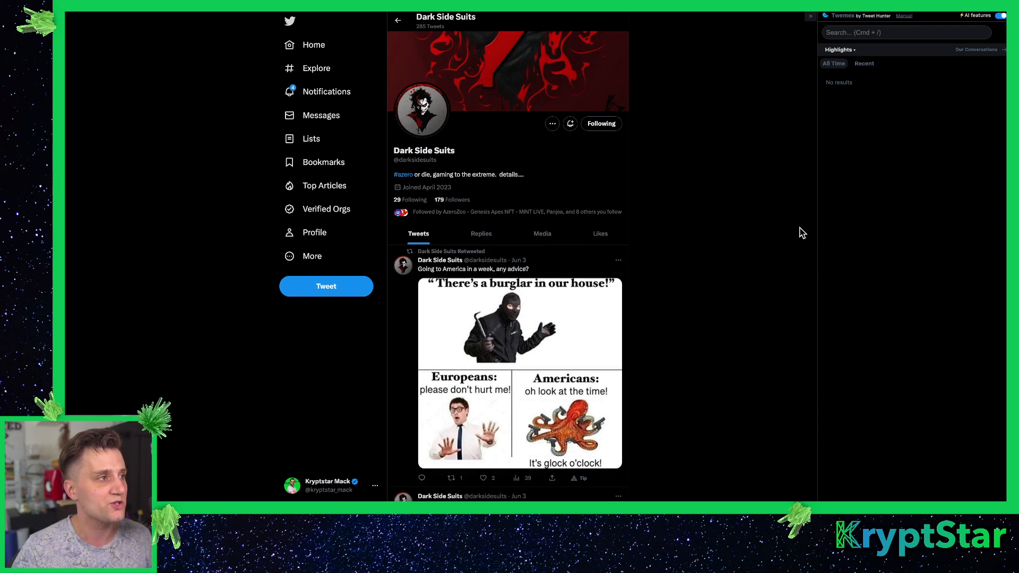
mouse_move(760, 224)
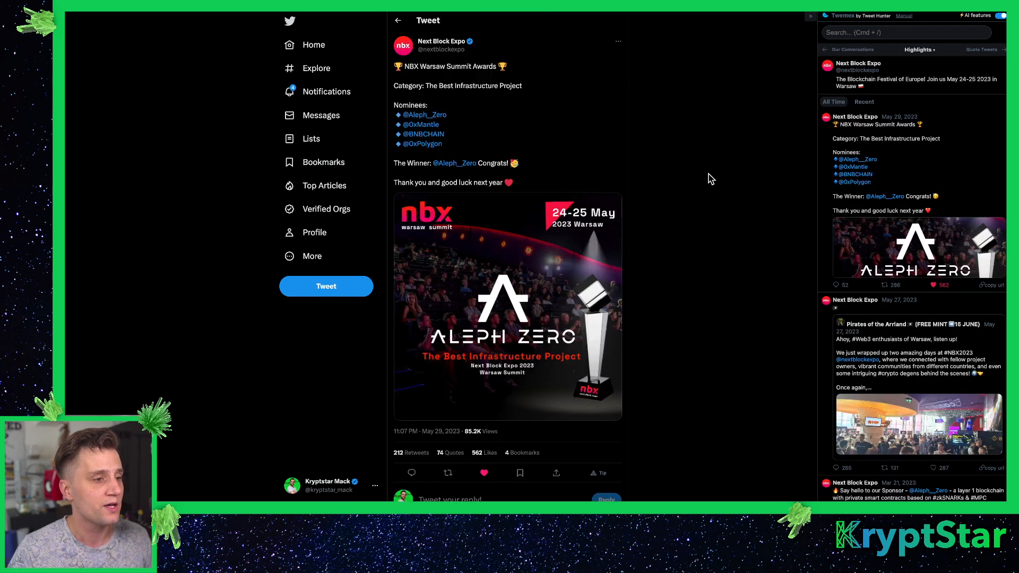
mouse_move(589, 163)
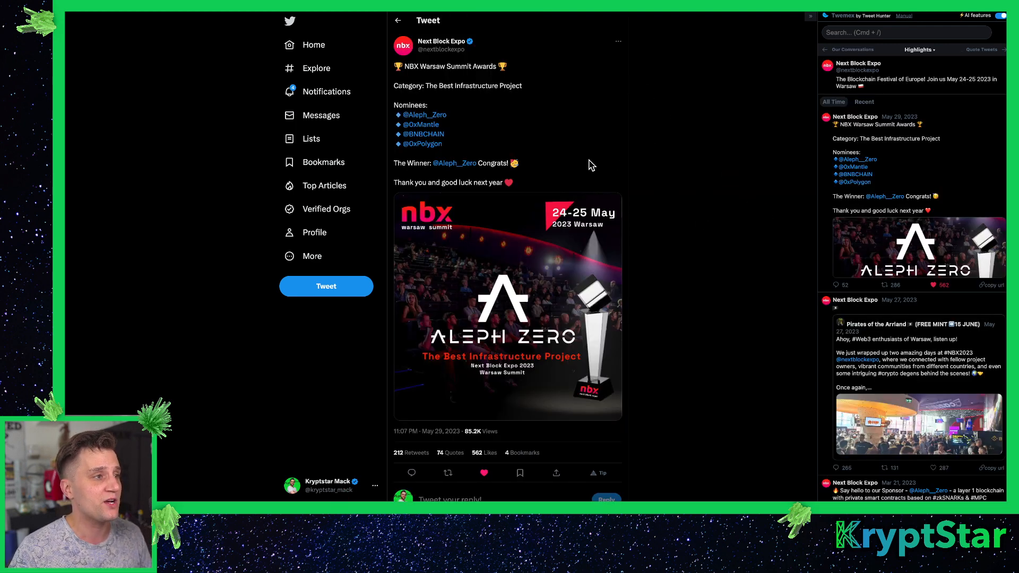
mouse_move(473, 86)
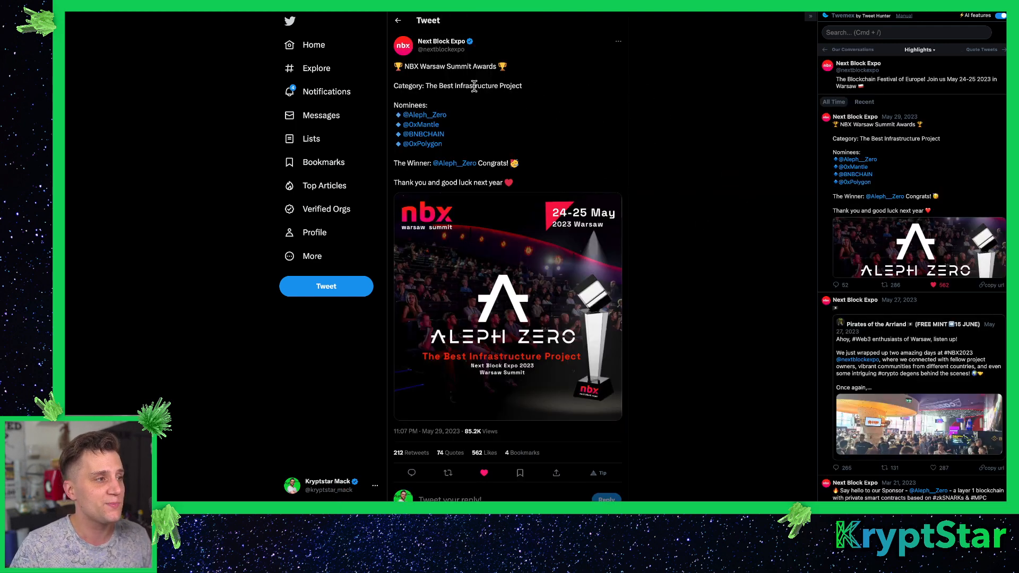
mouse_move(453, 100)
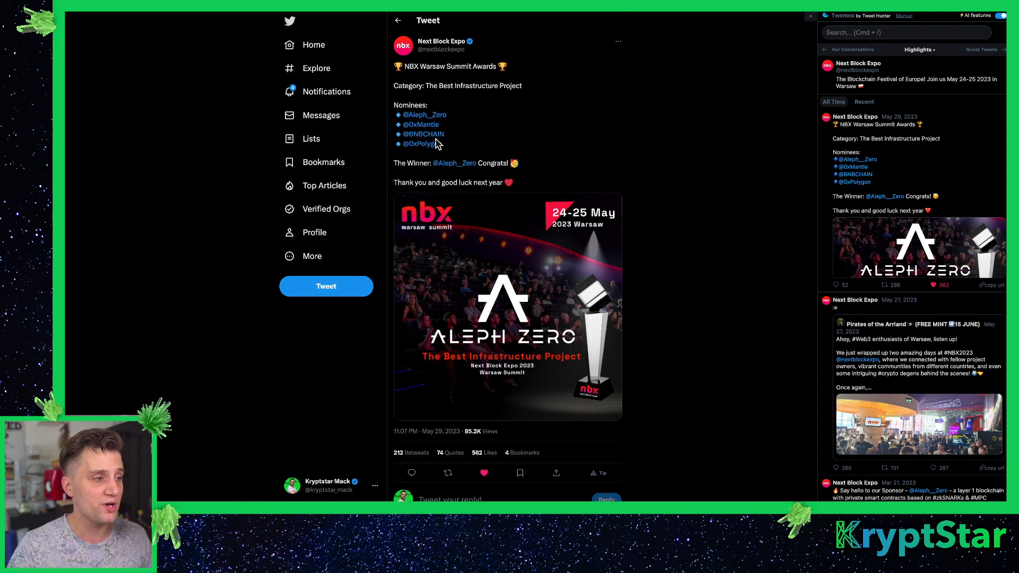
mouse_move(421, 134)
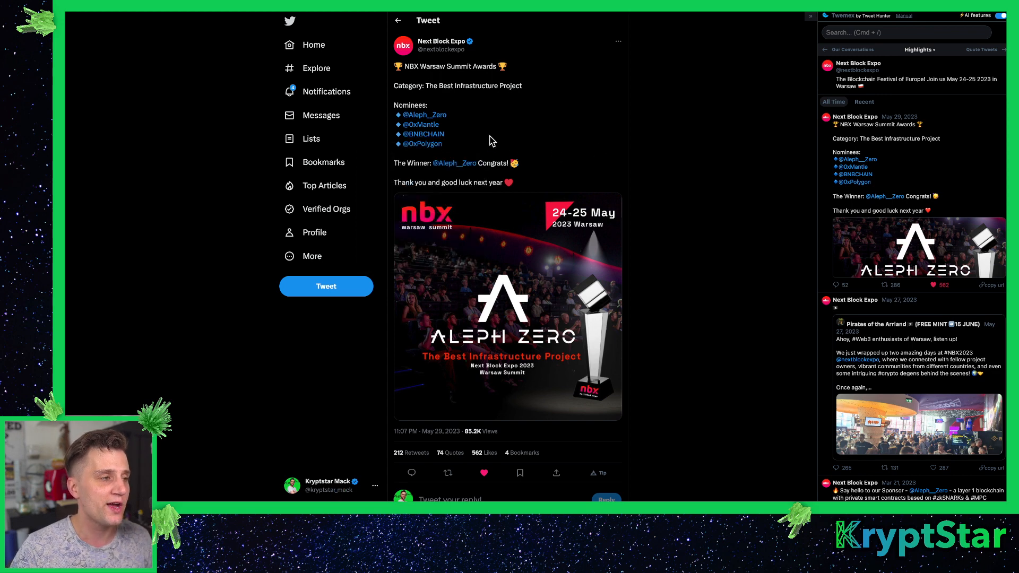
mouse_move(655, 141)
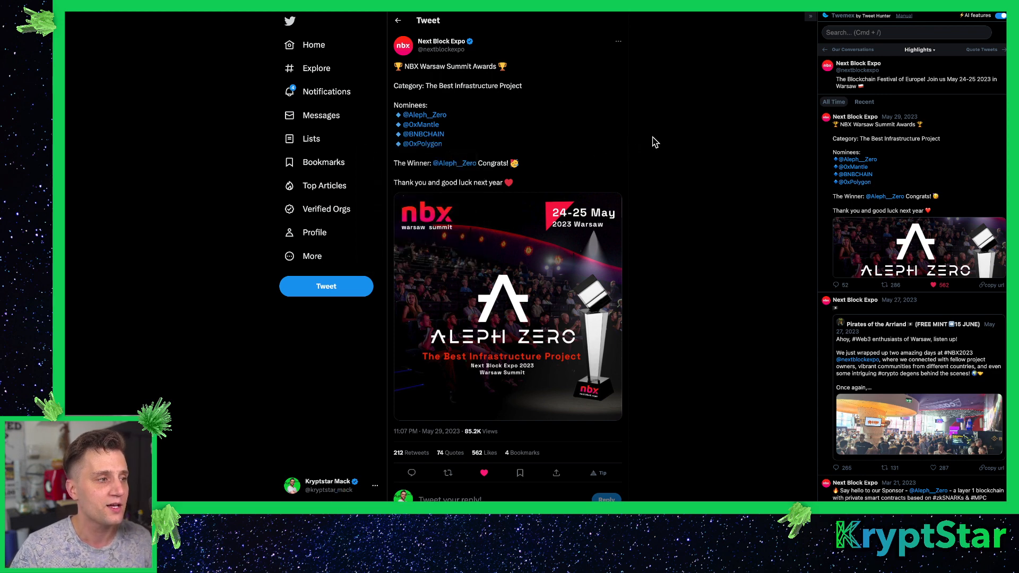
mouse_move(421, 134)
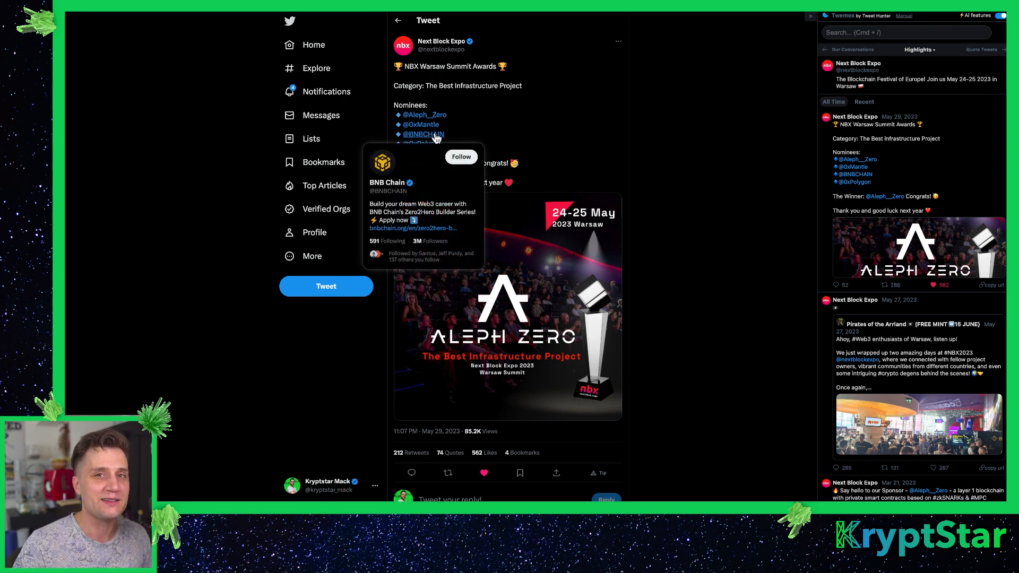
mouse_move(587, 135)
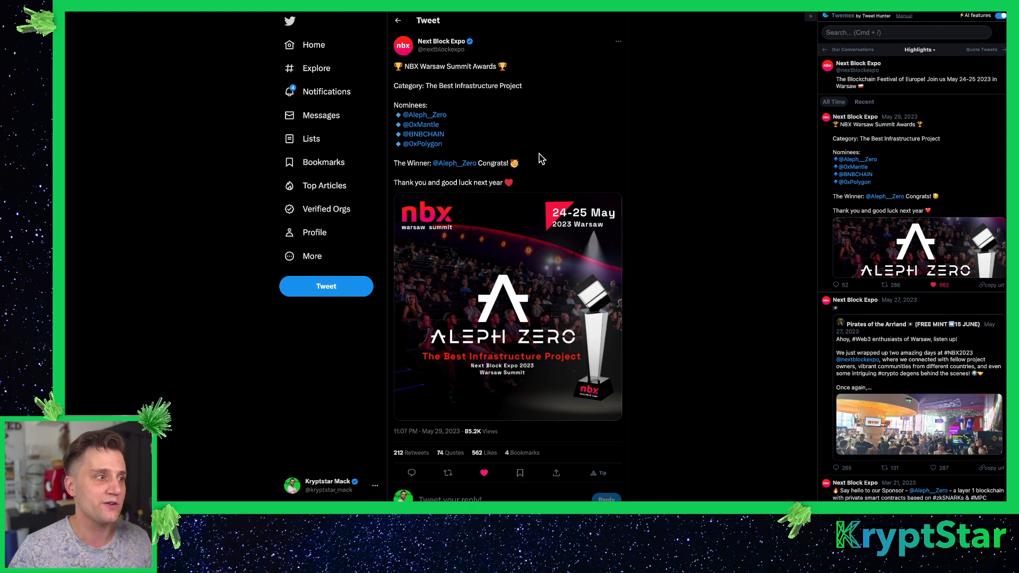
mouse_move(471, 150)
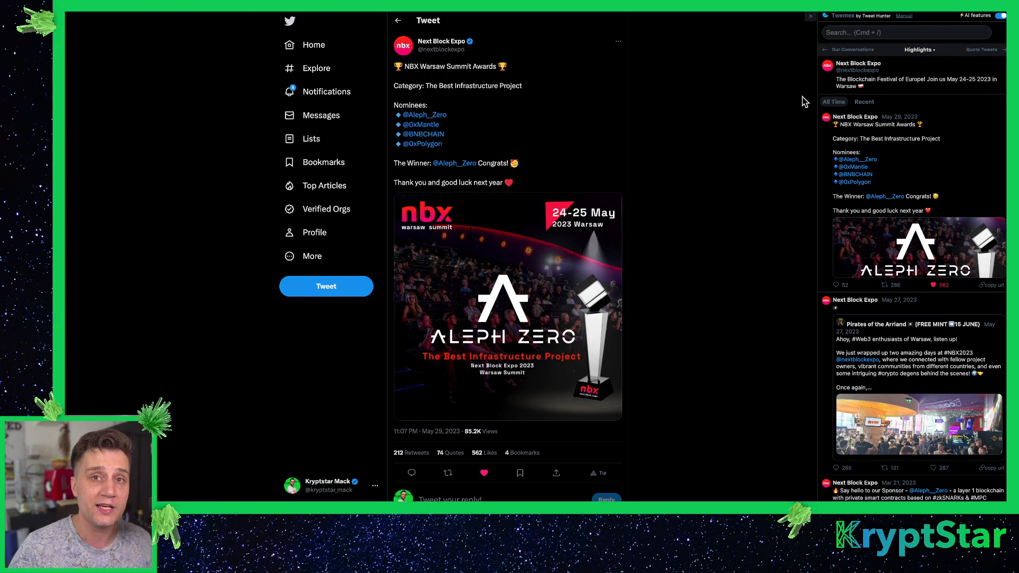
mouse_move(684, 194)
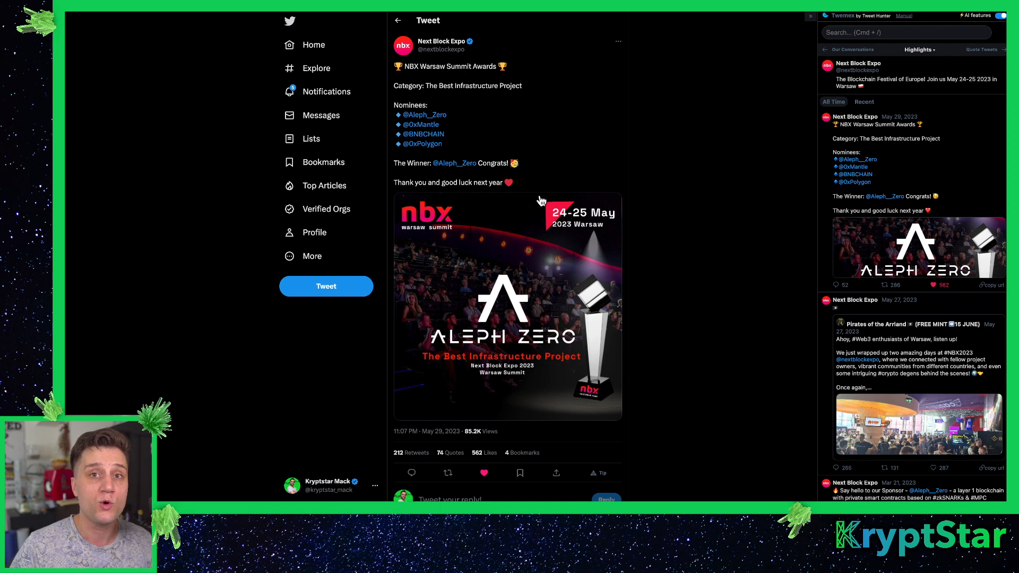
mouse_move(528, 187)
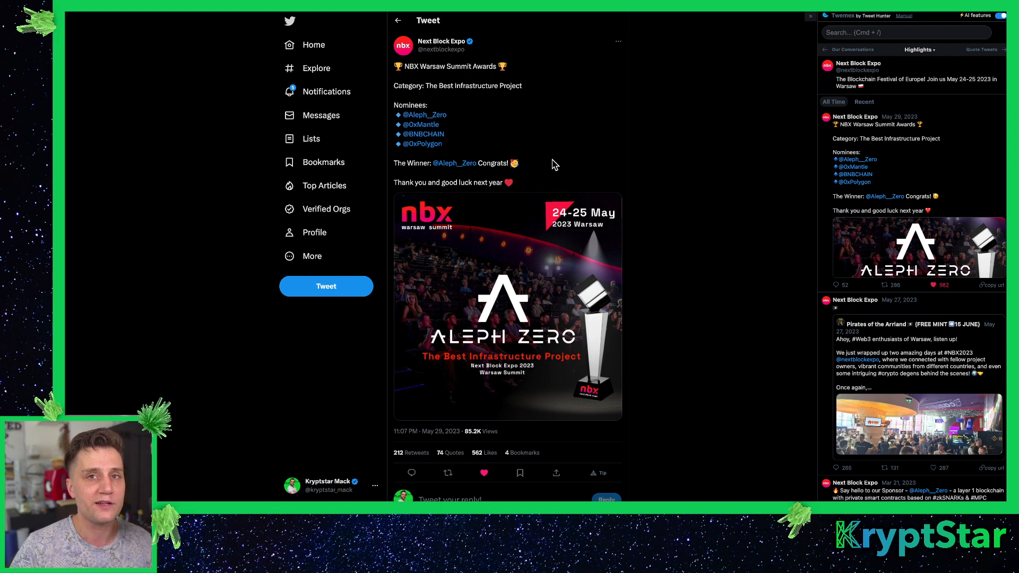
mouse_move(578, 175)
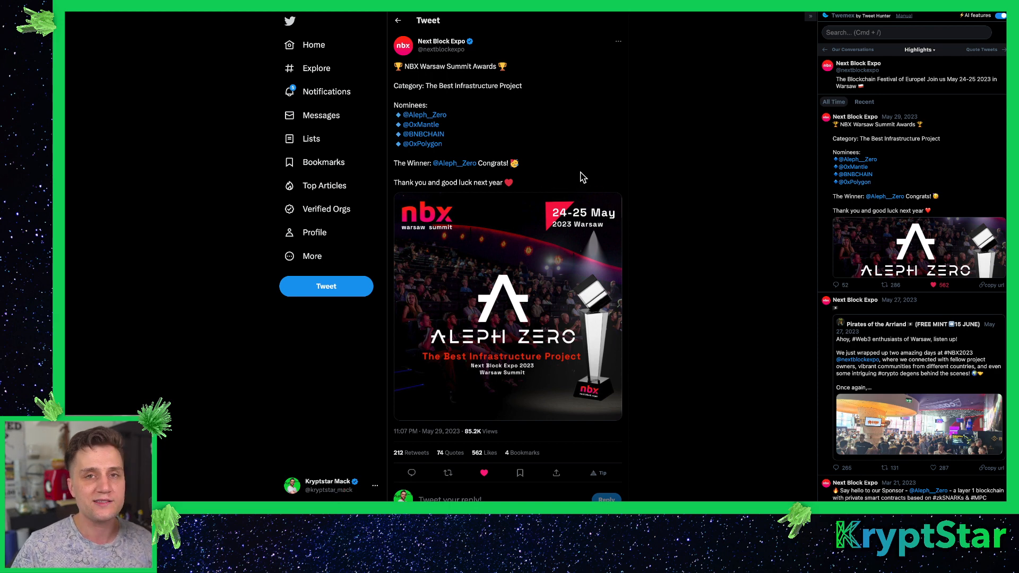
mouse_move(624, 111)
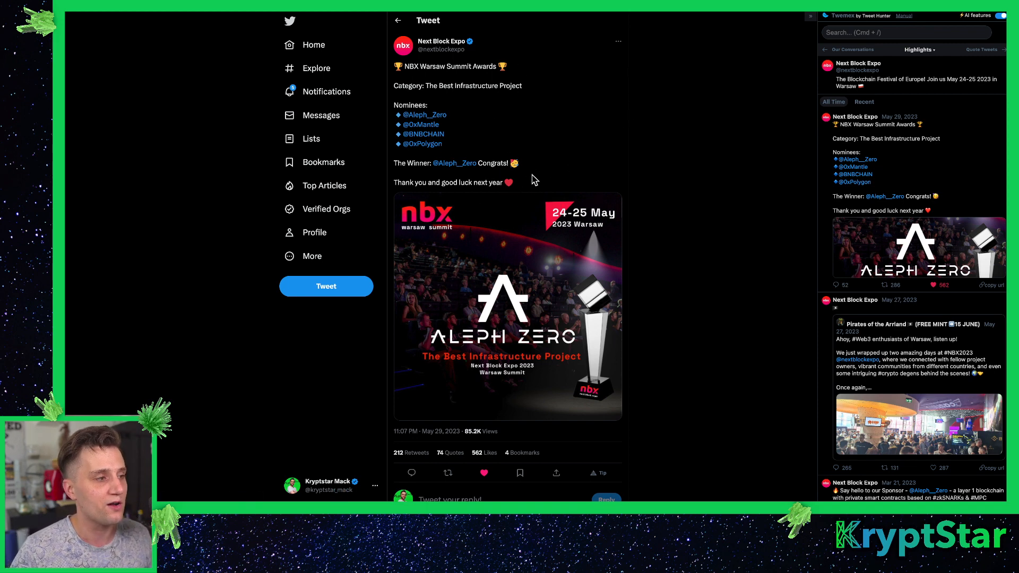
mouse_move(408, 38)
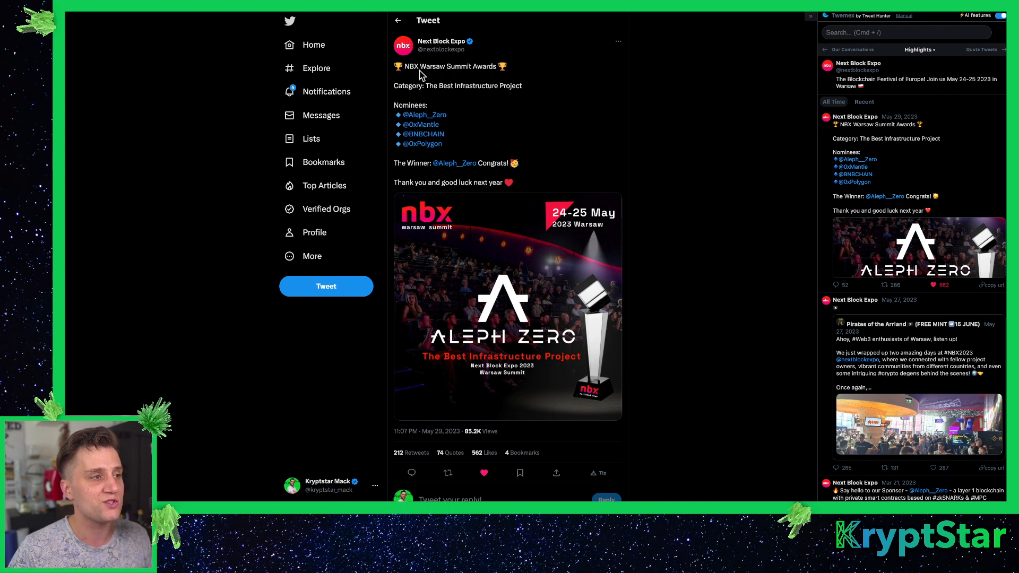
mouse_move(441, 106)
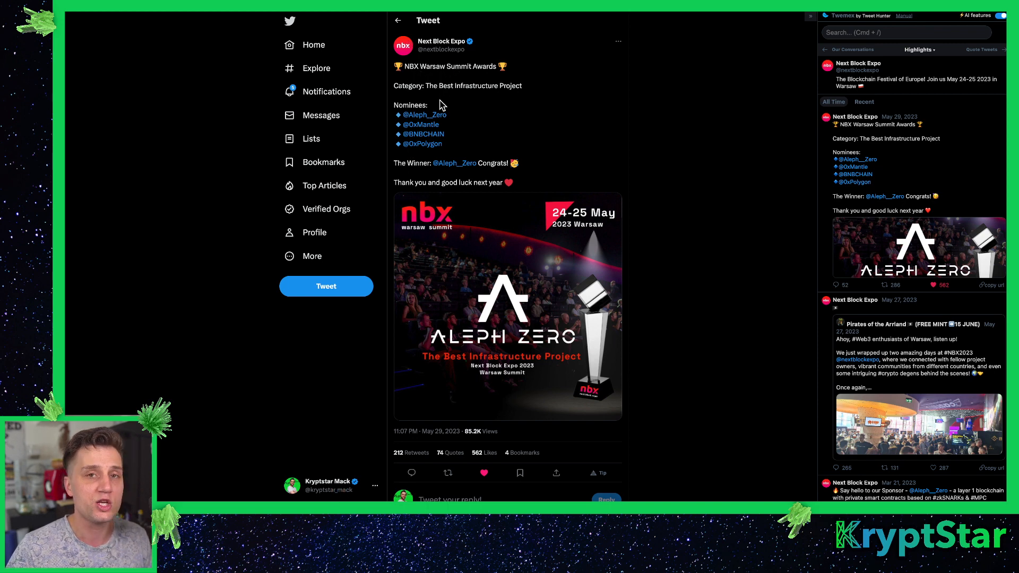
mouse_move(475, 105)
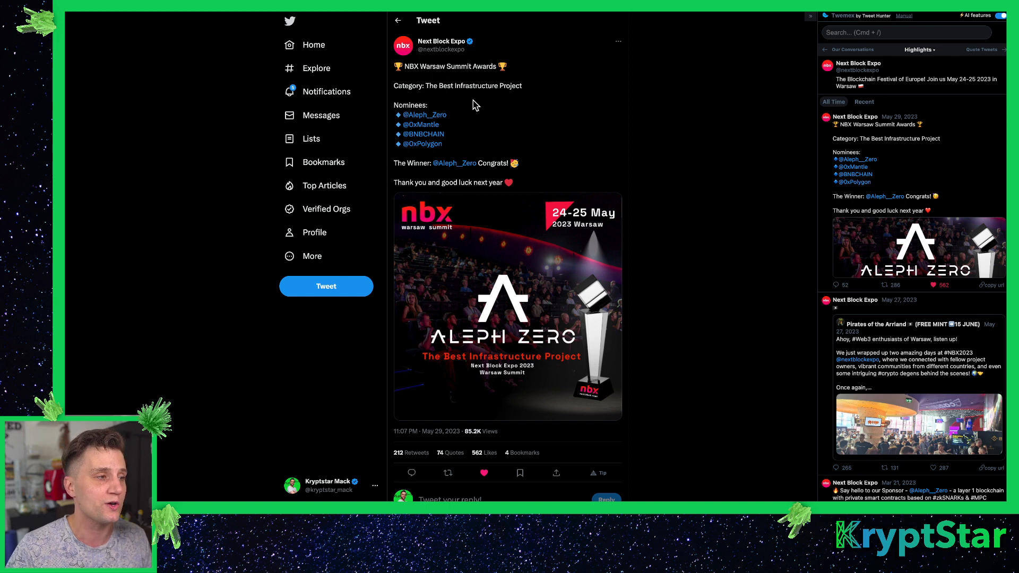
mouse_move(492, 124)
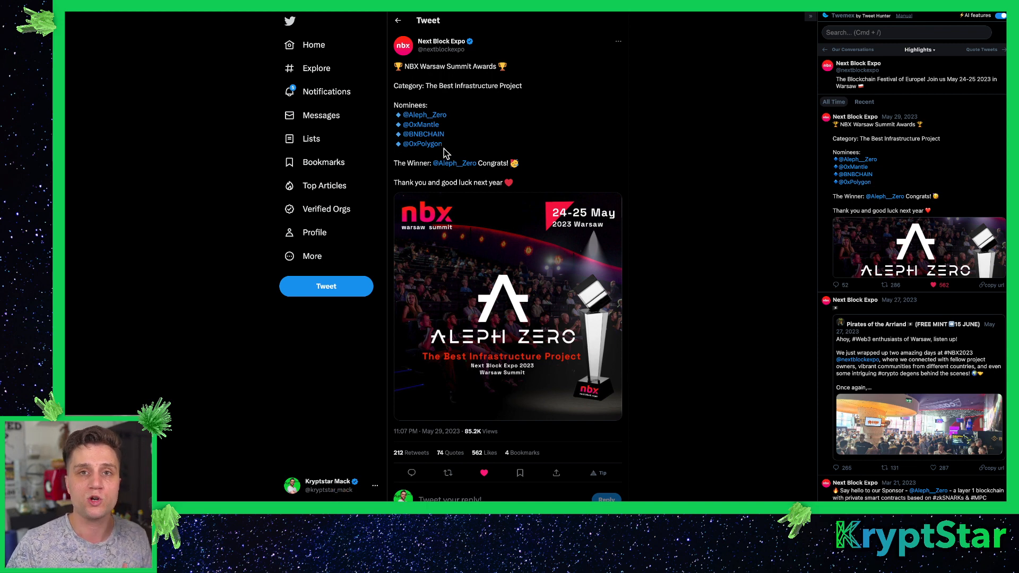
mouse_move(445, 148)
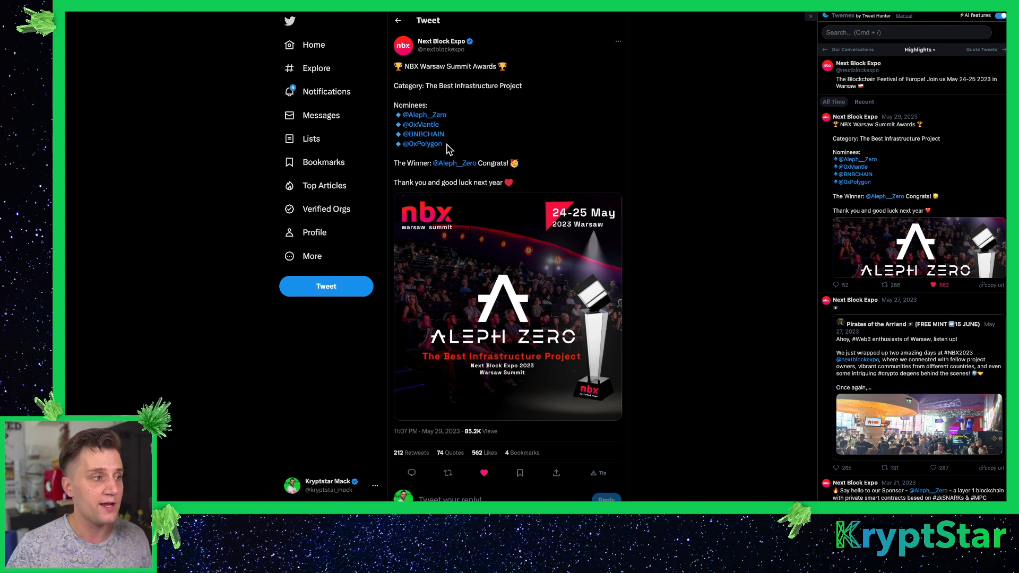
mouse_move(391, 139)
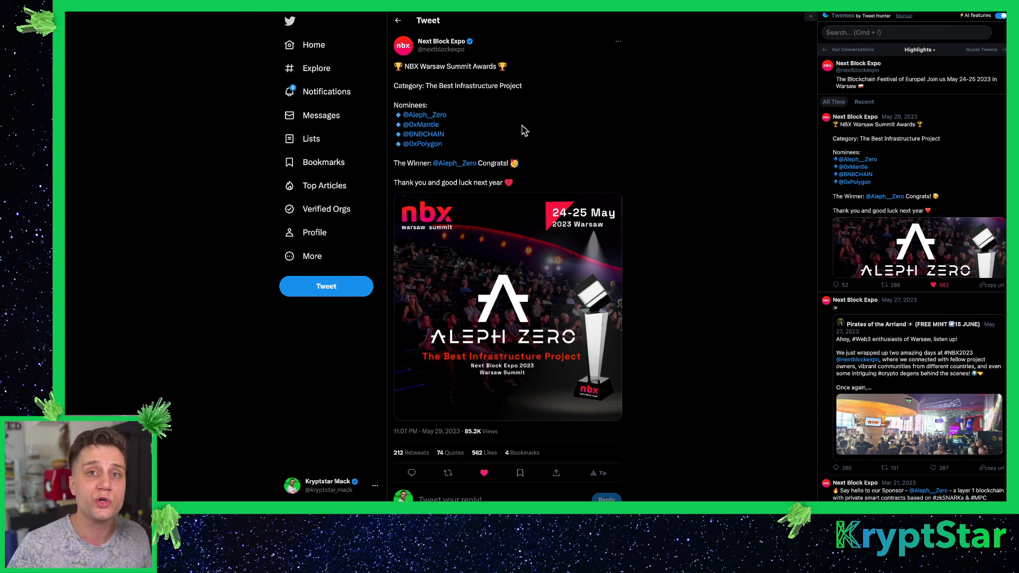
mouse_move(553, 160)
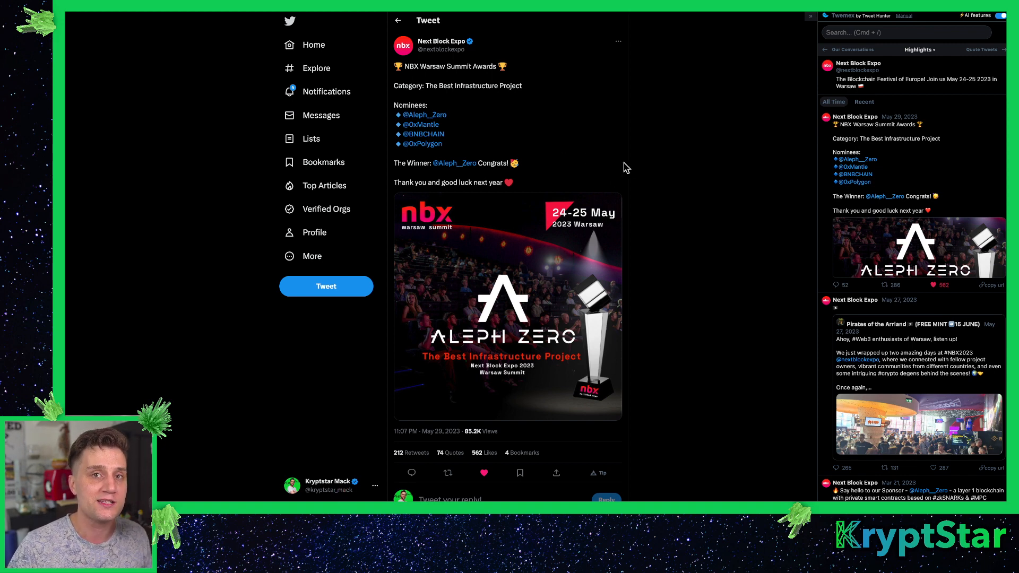
mouse_move(656, 162)
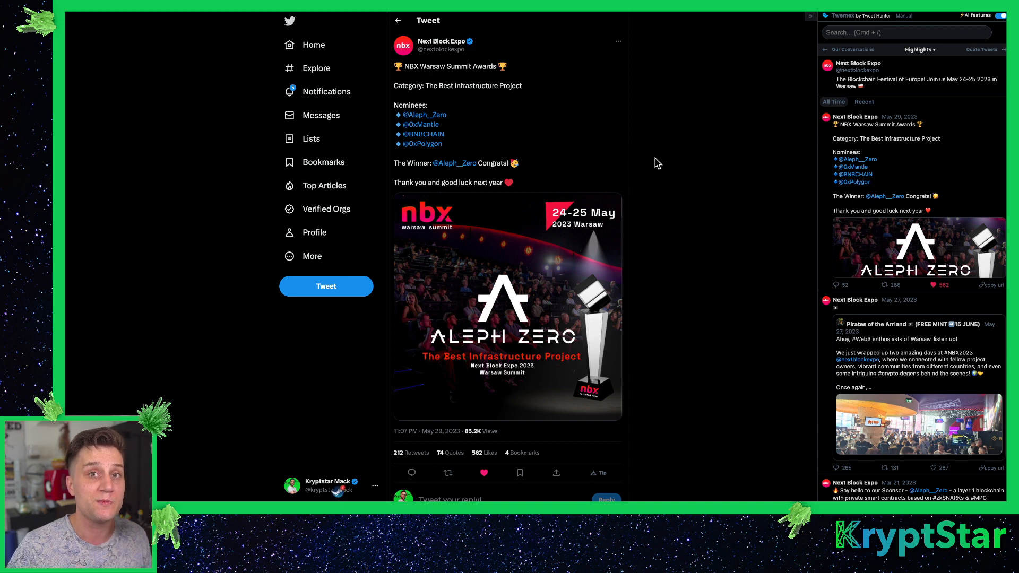
mouse_move(546, 134)
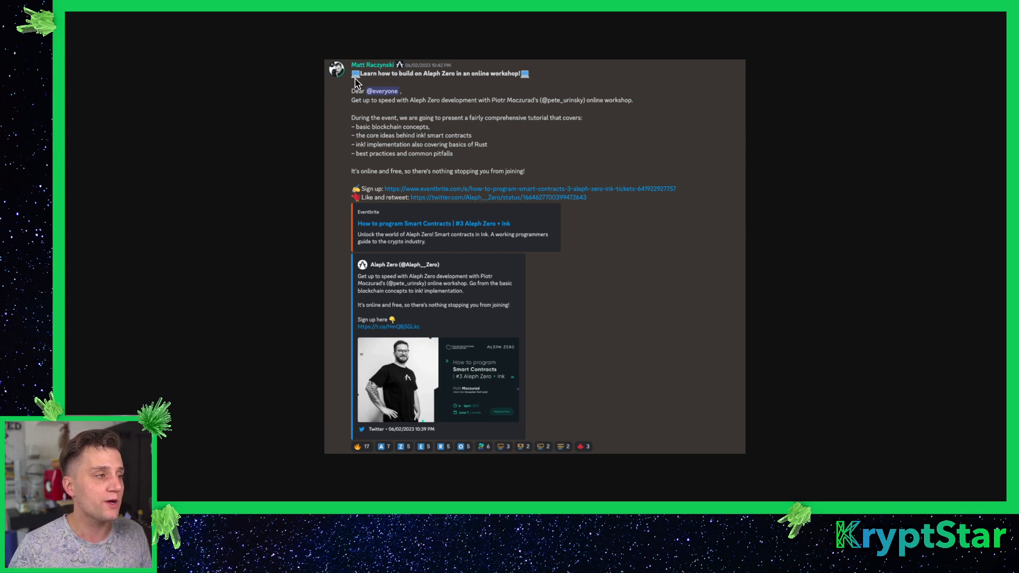
mouse_move(510, 80)
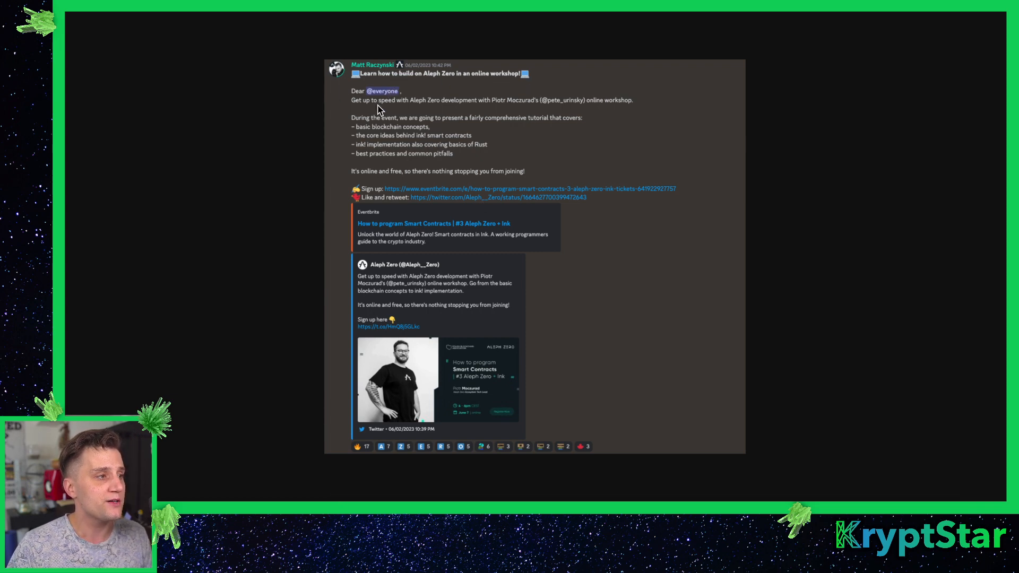
mouse_move(465, 106)
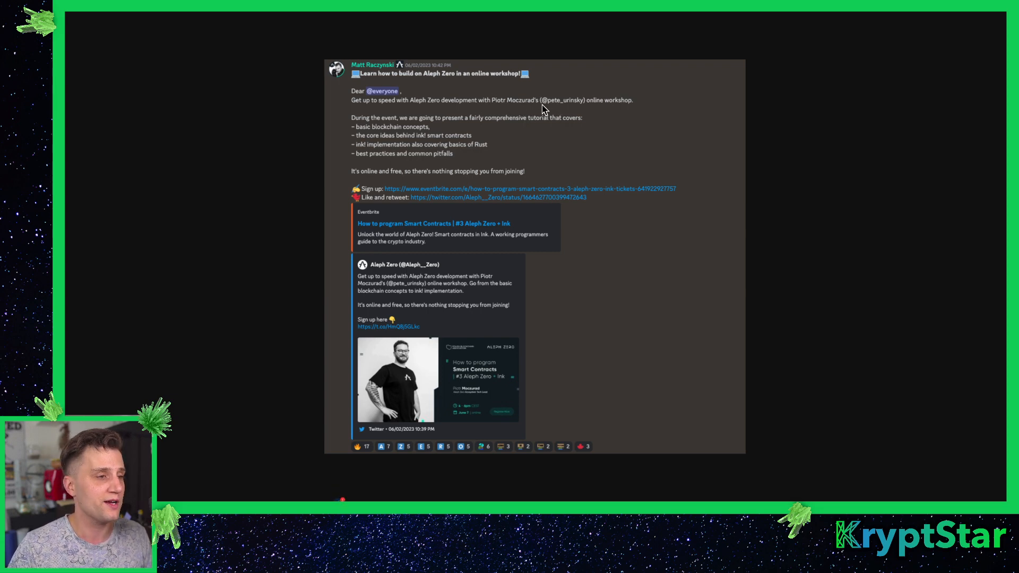
mouse_move(516, 123)
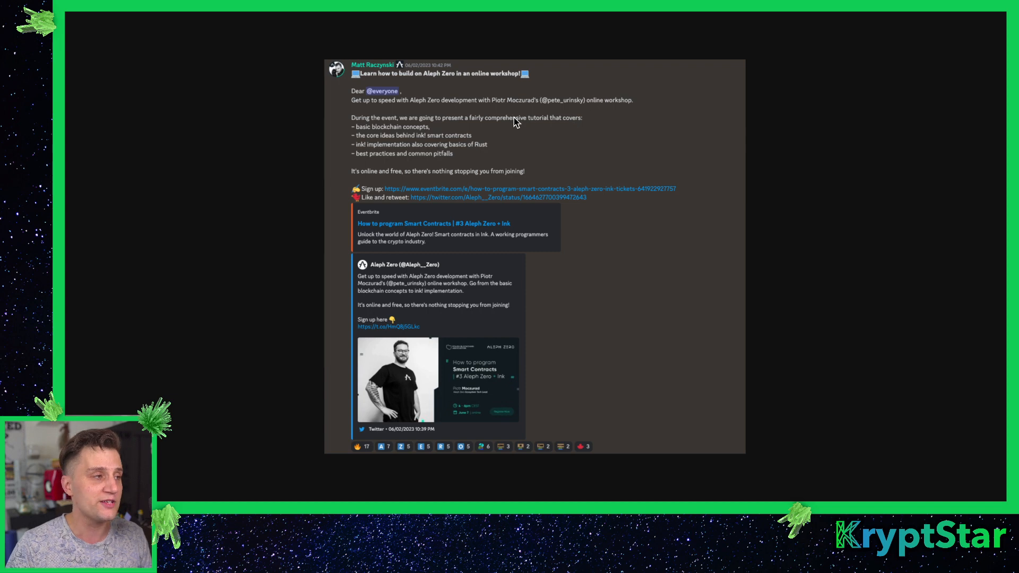
mouse_move(434, 108)
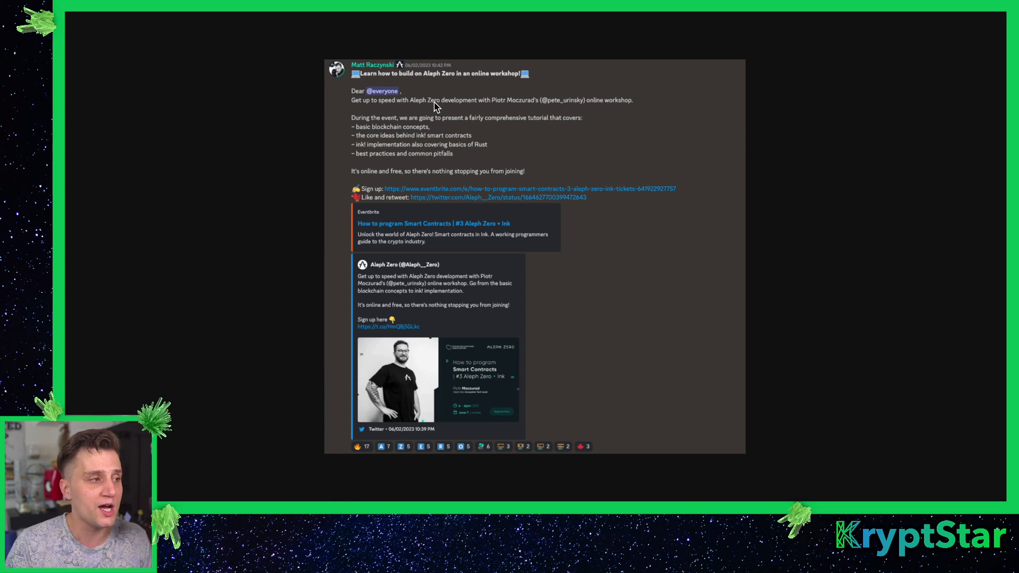
mouse_move(477, 129)
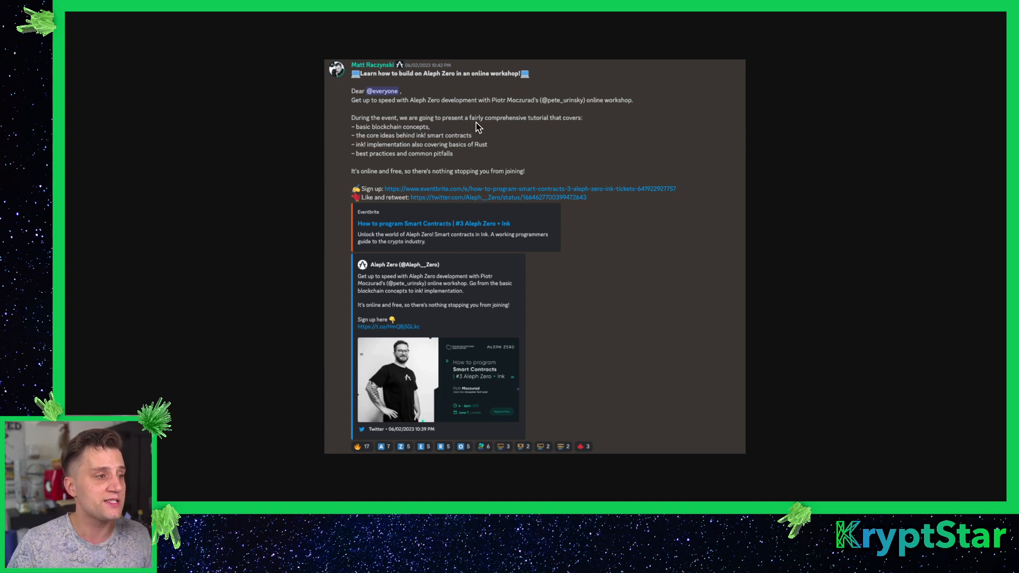
mouse_move(566, 128)
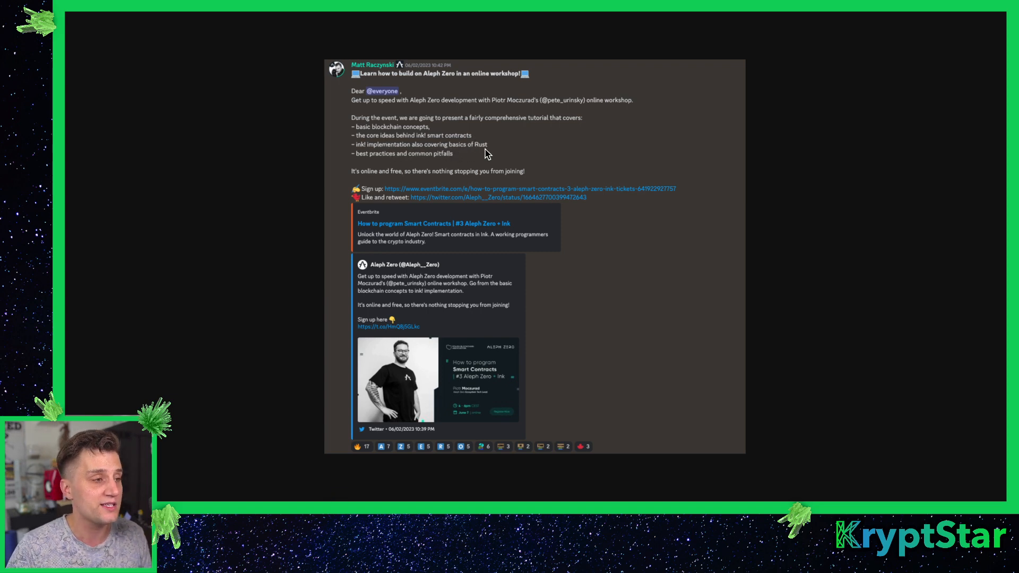
mouse_move(433, 145)
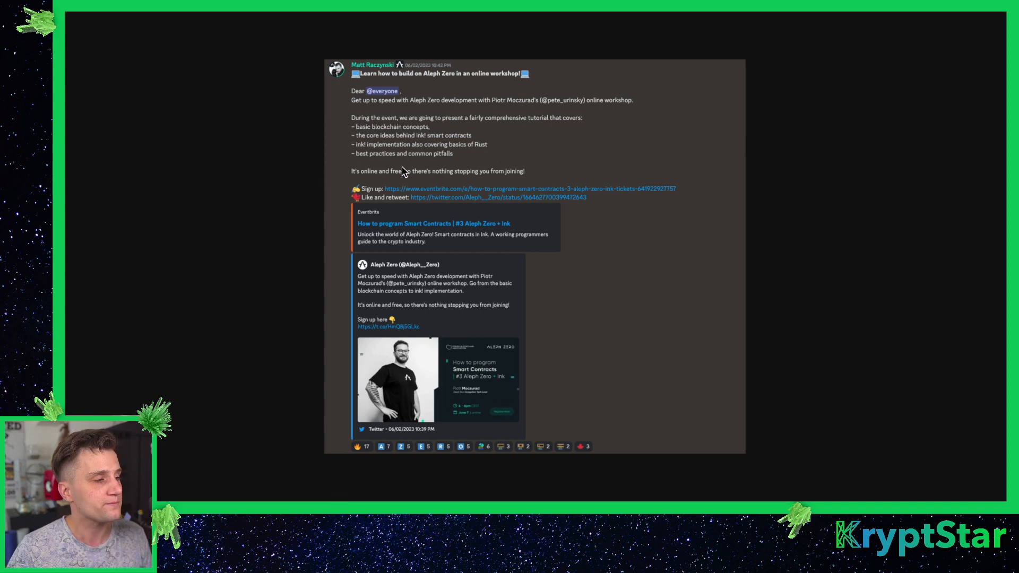
mouse_move(432, 183)
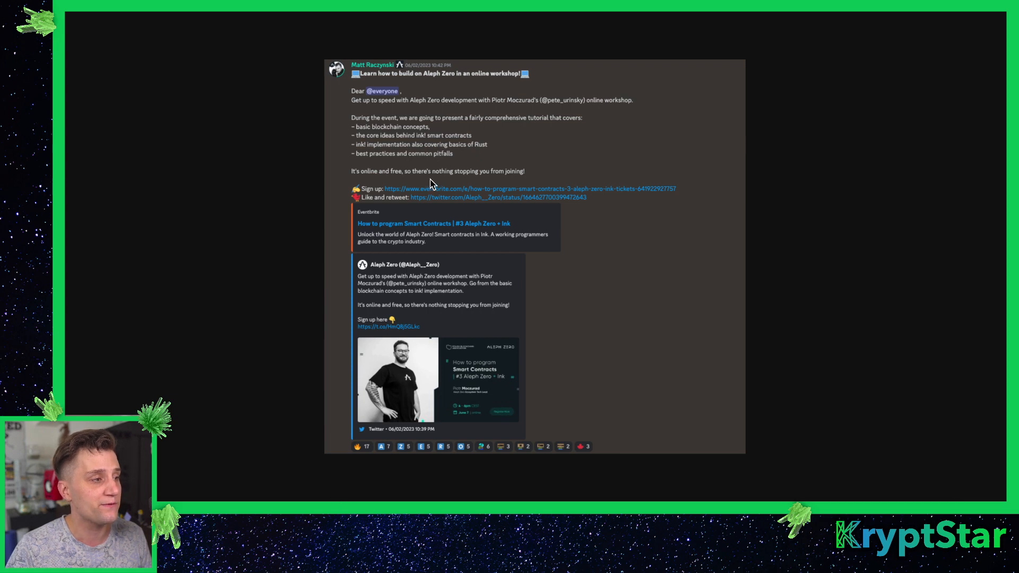
mouse_move(456, 180)
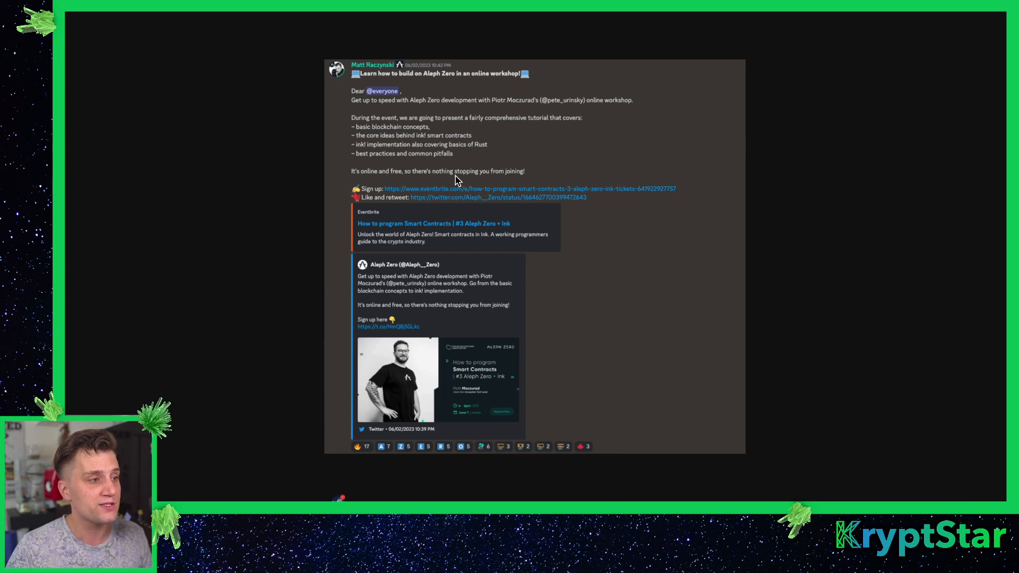
mouse_move(505, 226)
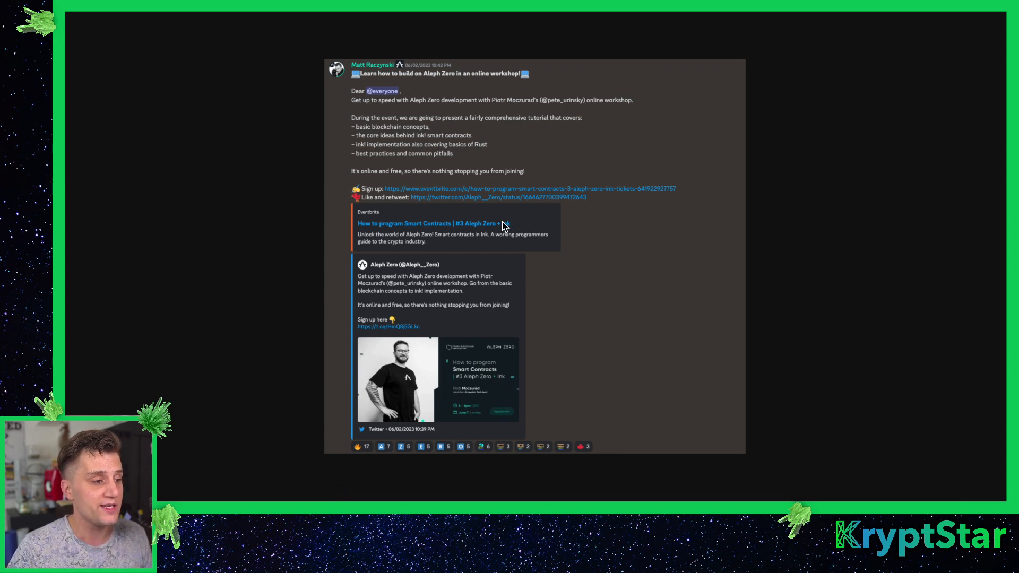
mouse_move(719, 209)
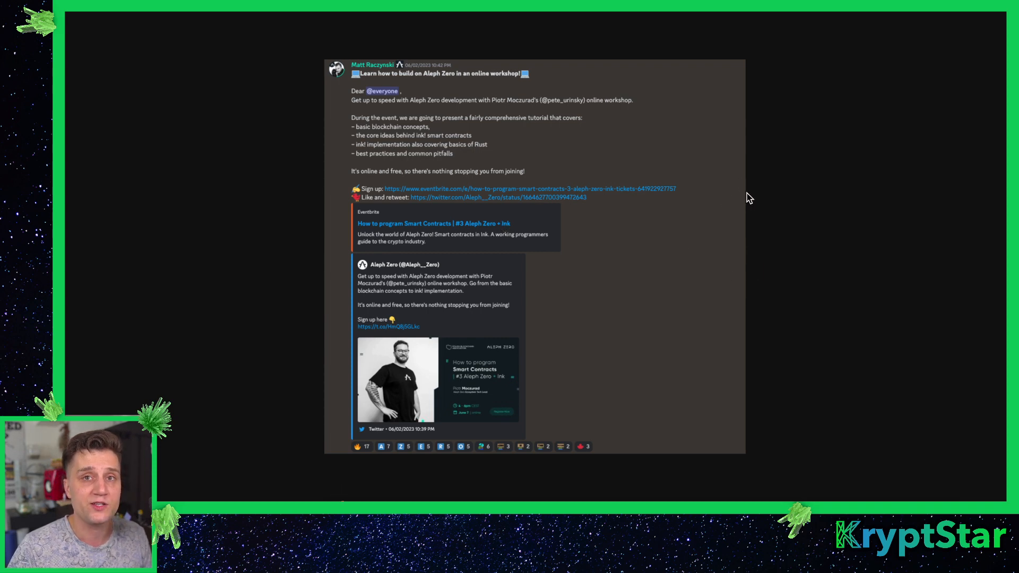
mouse_move(740, 237)
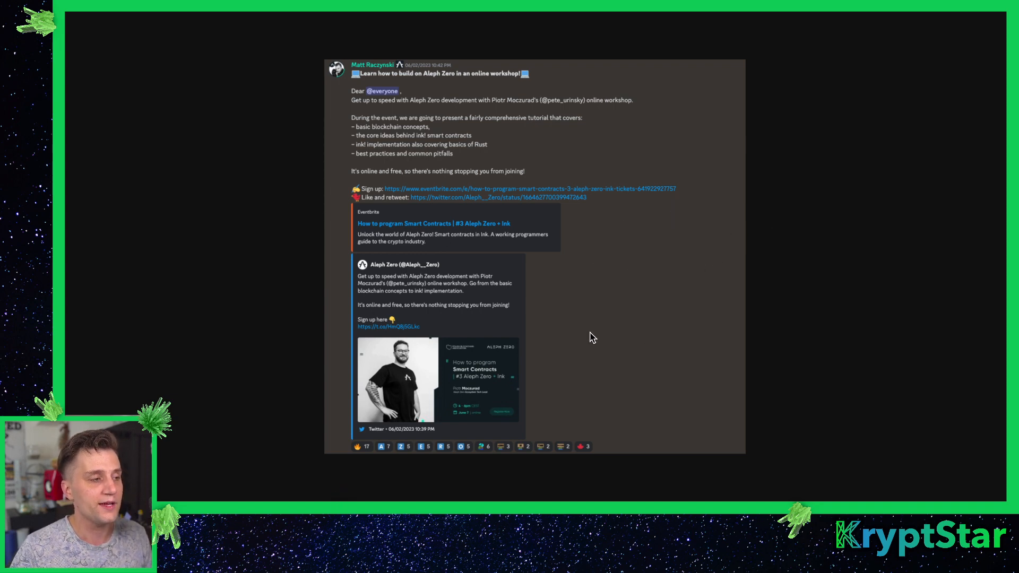
mouse_move(452, 195)
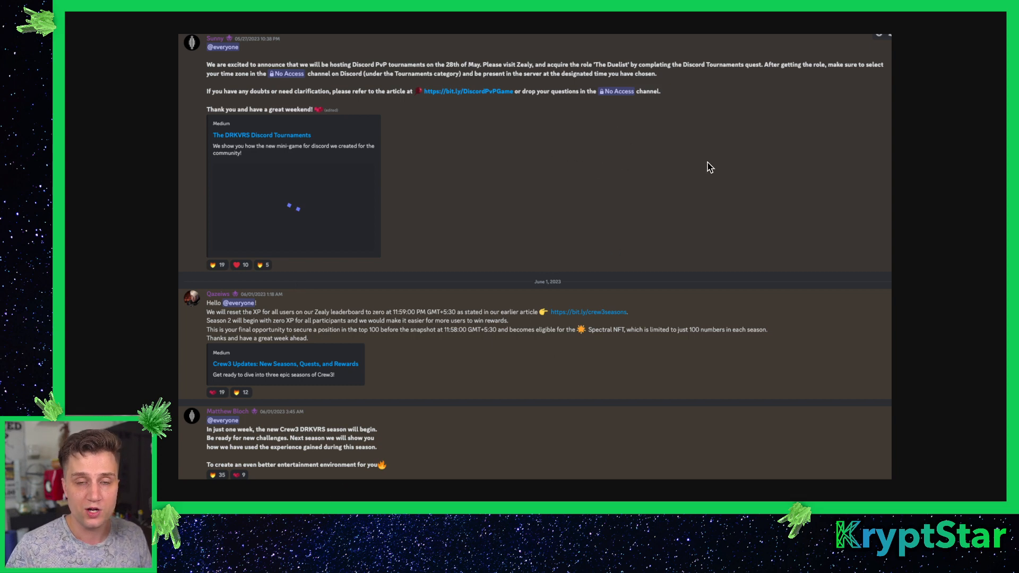
mouse_move(706, 115)
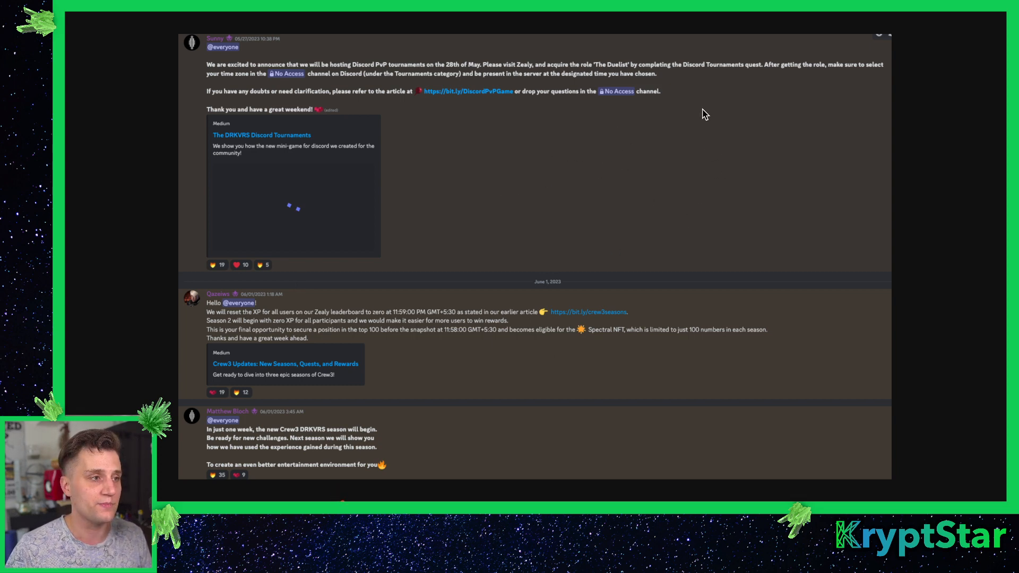
mouse_move(771, 129)
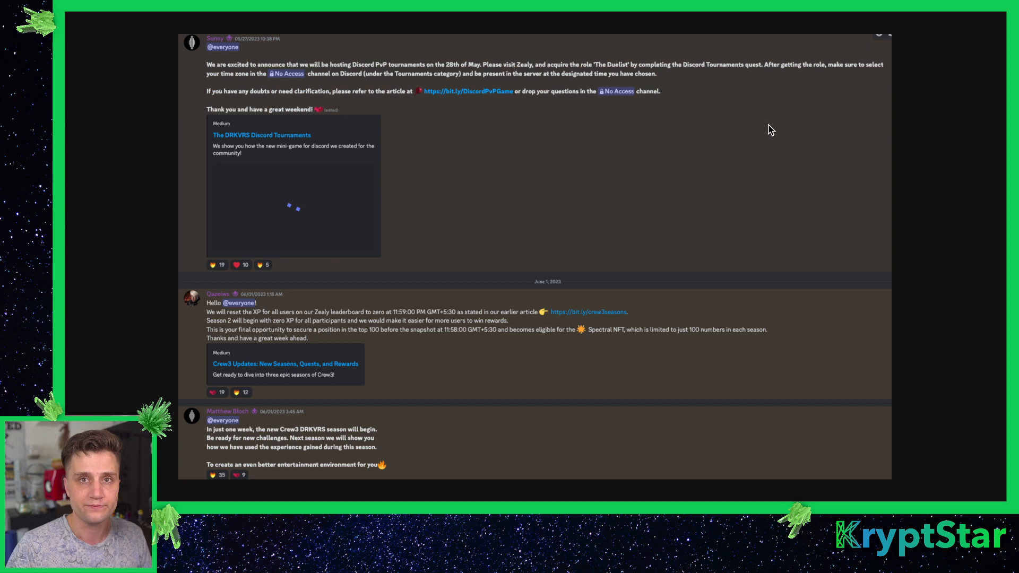
mouse_move(598, 214)
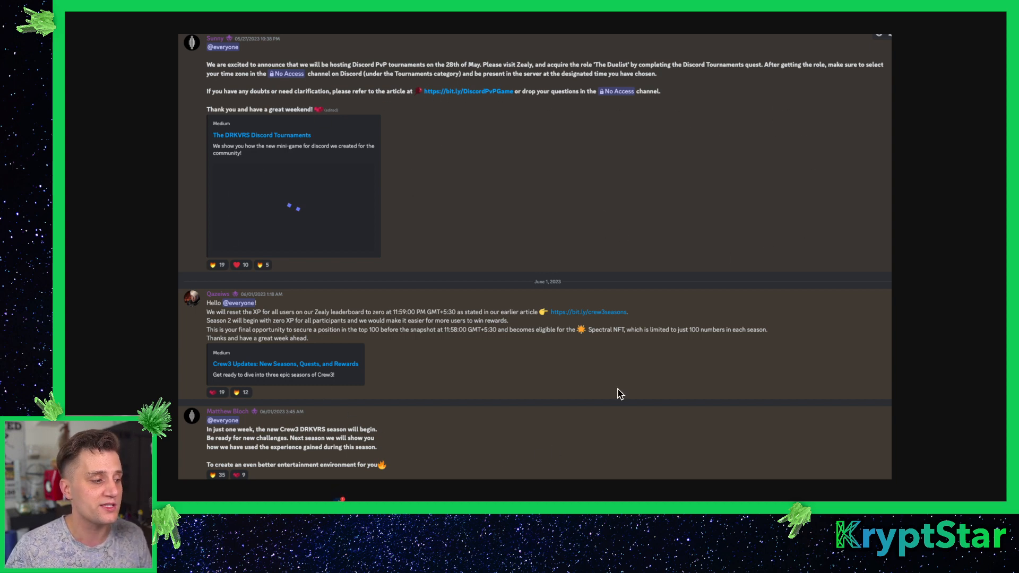
mouse_move(769, 44)
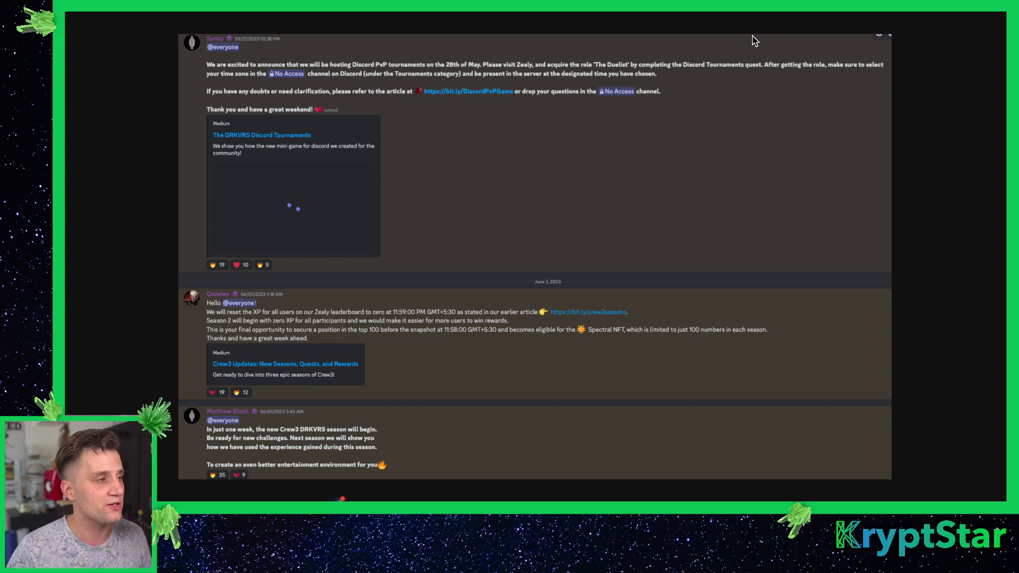
mouse_move(539, 216)
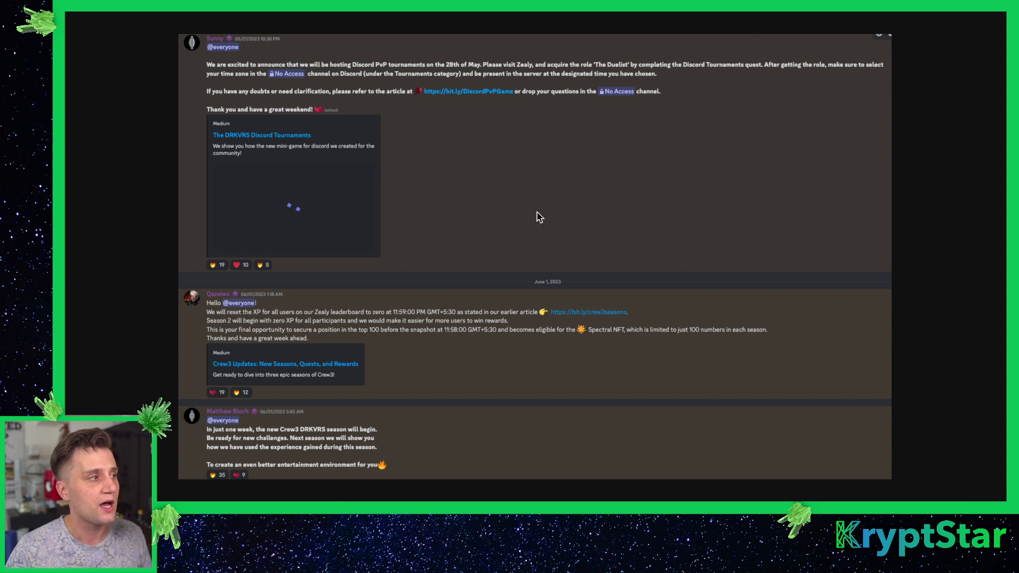
mouse_move(545, 203)
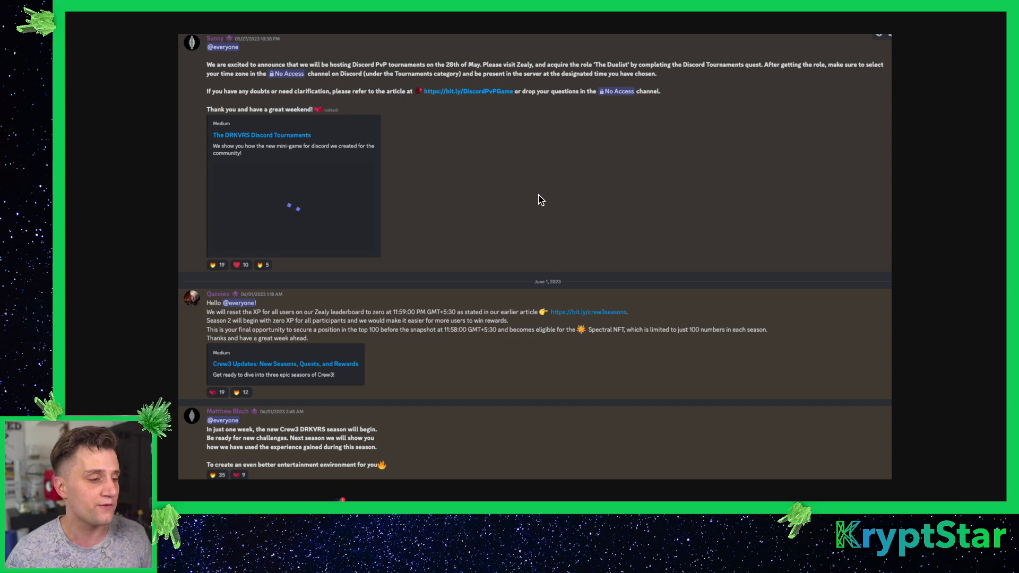
mouse_move(81, 79)
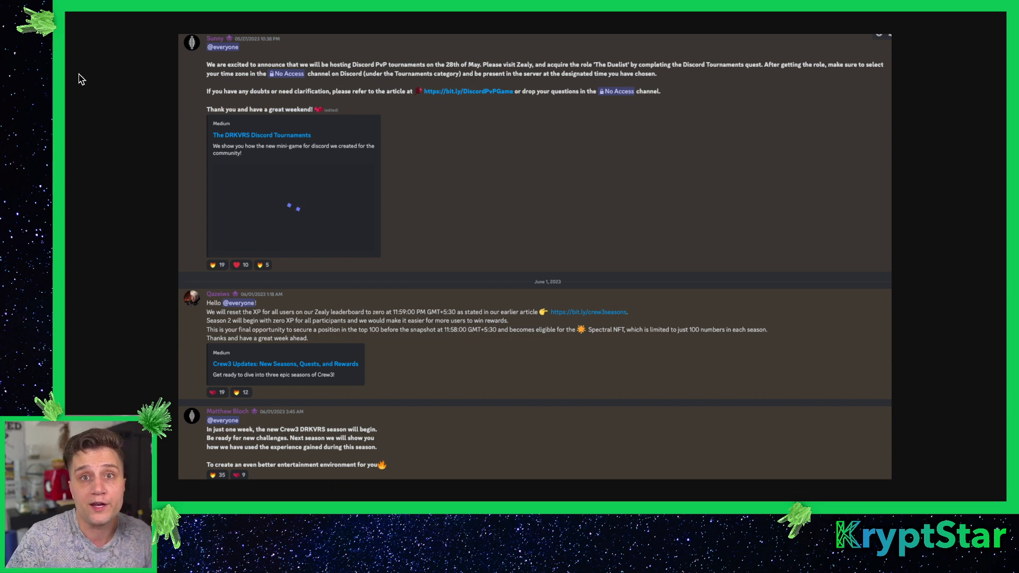
mouse_move(645, 364)
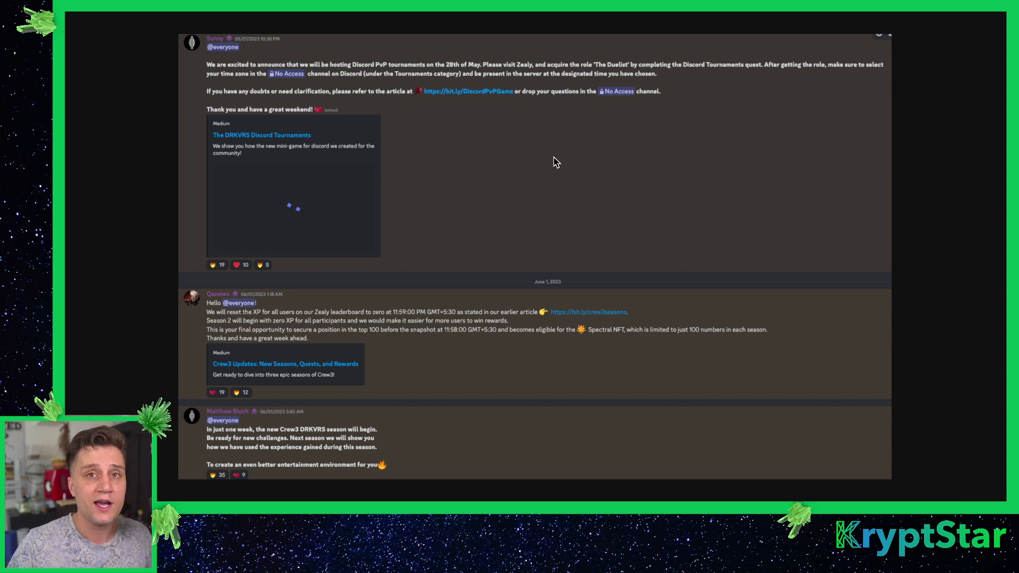
mouse_move(726, 215)
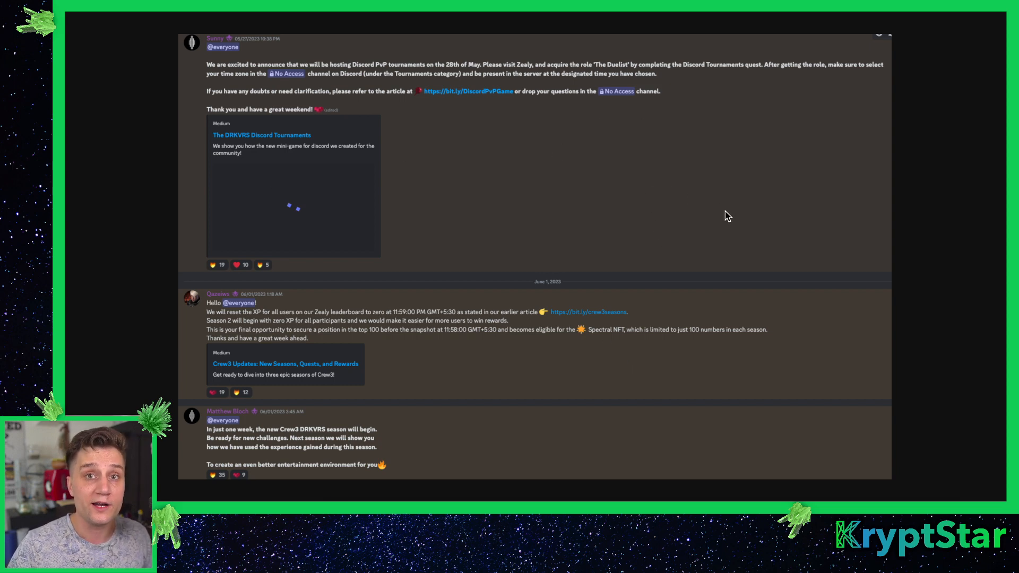
mouse_move(660, 79)
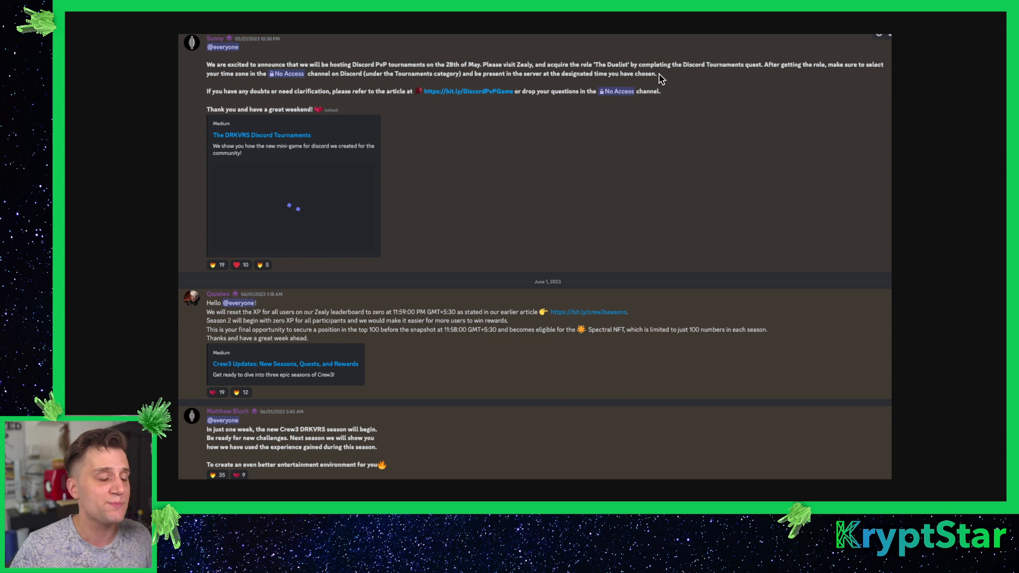
mouse_move(648, 91)
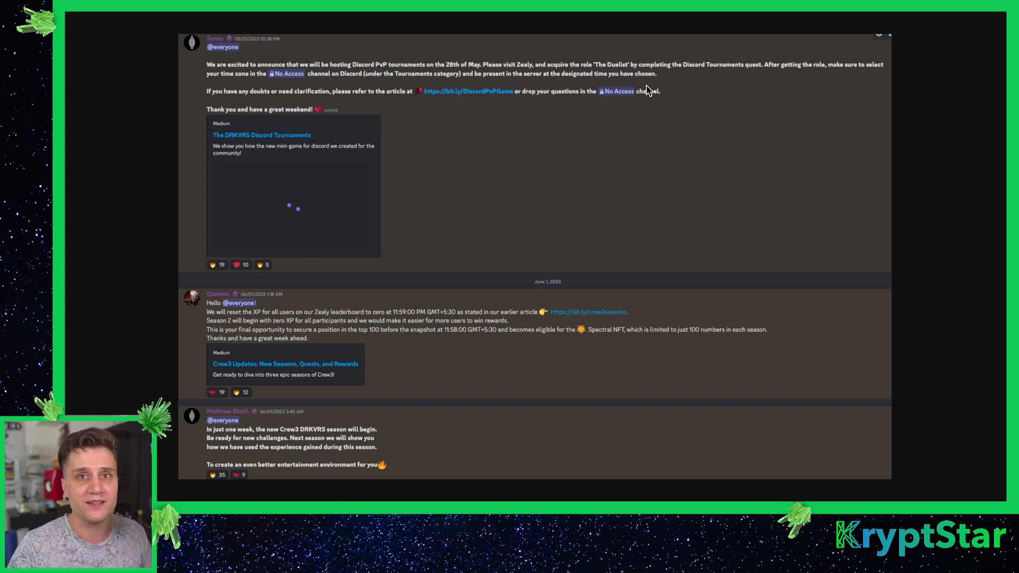
mouse_move(575, 117)
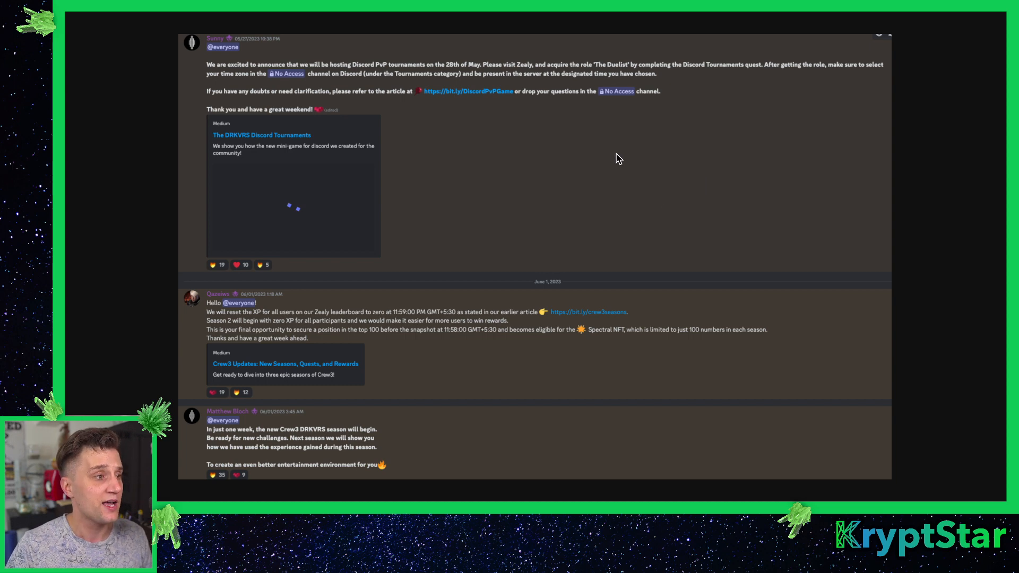
mouse_move(337, 208)
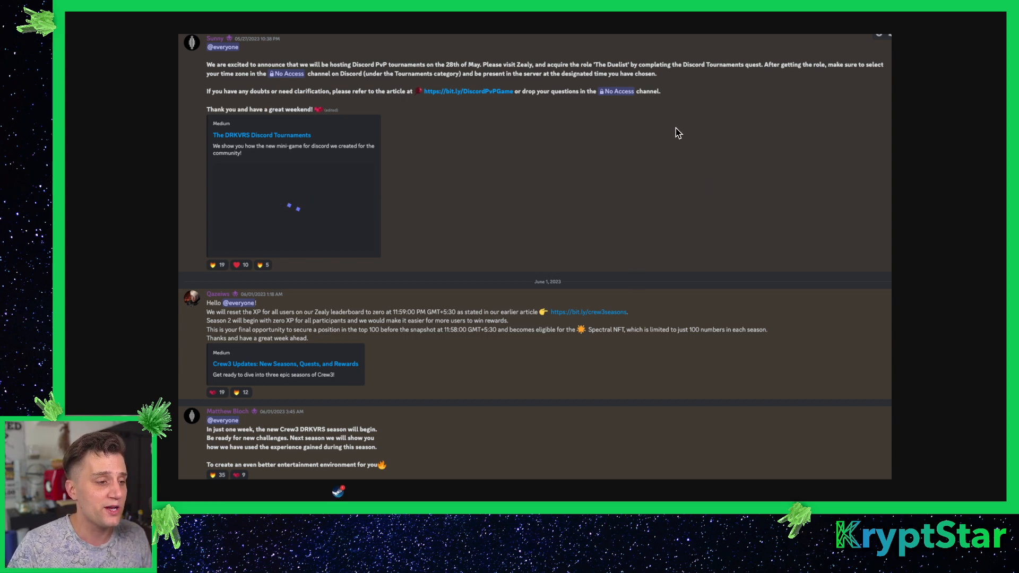
mouse_move(410, 154)
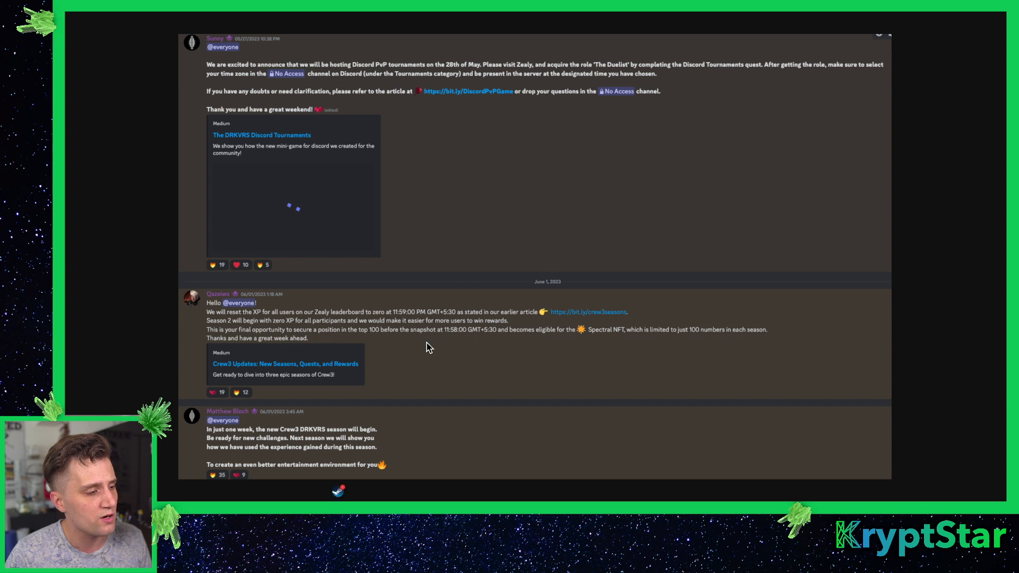
mouse_move(539, 248)
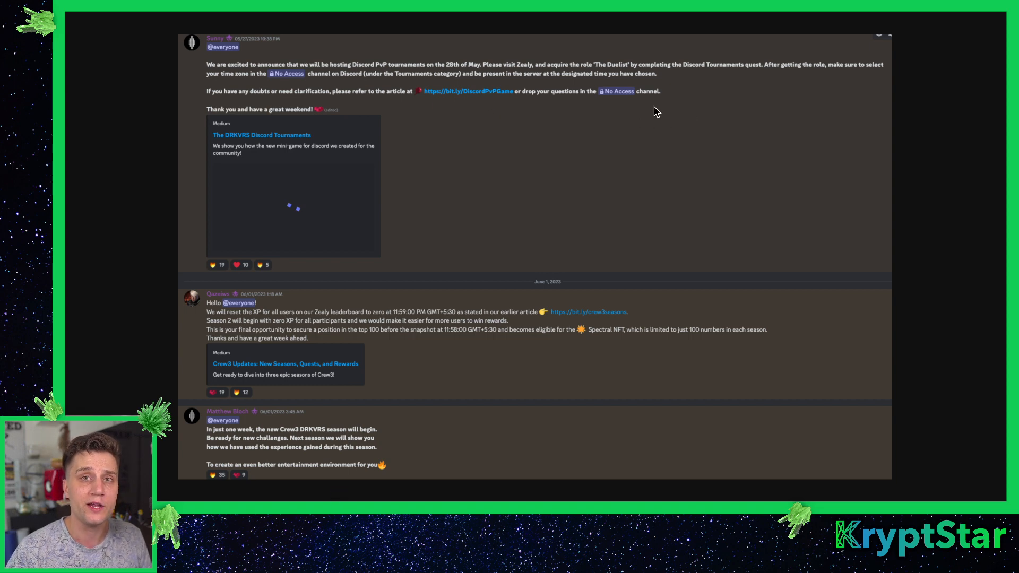
mouse_move(604, 116)
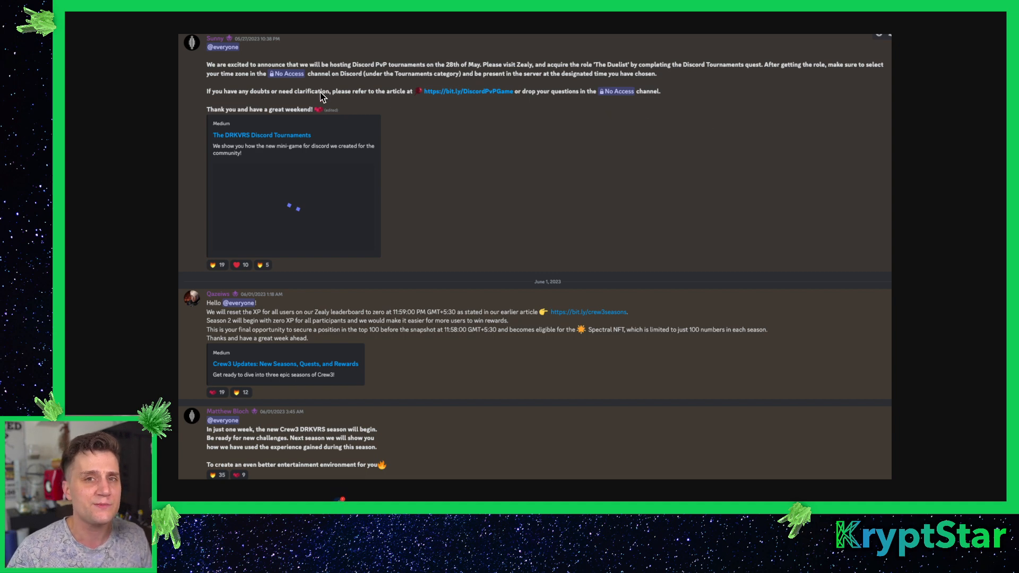
mouse_move(437, 109)
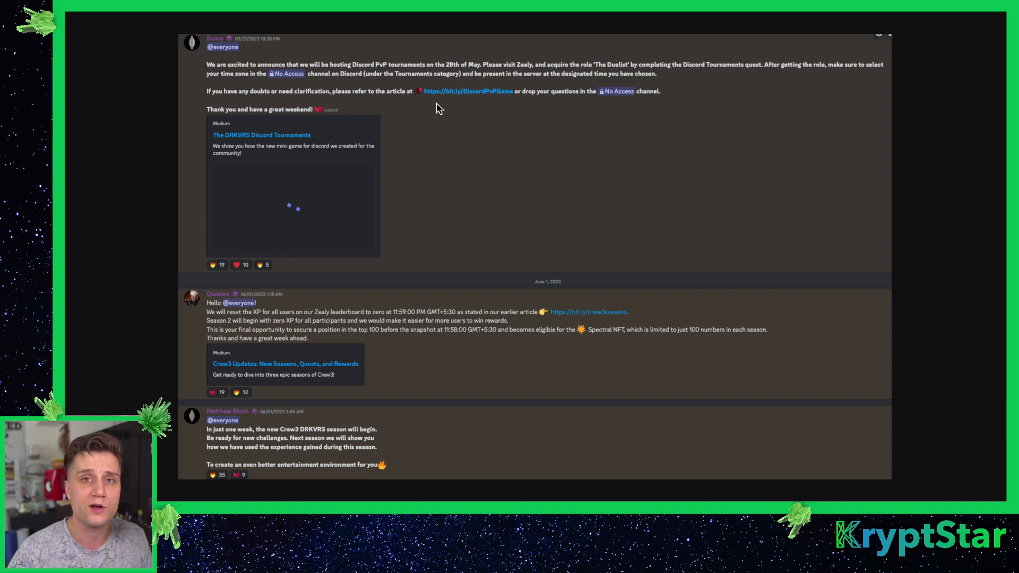
mouse_move(547, 160)
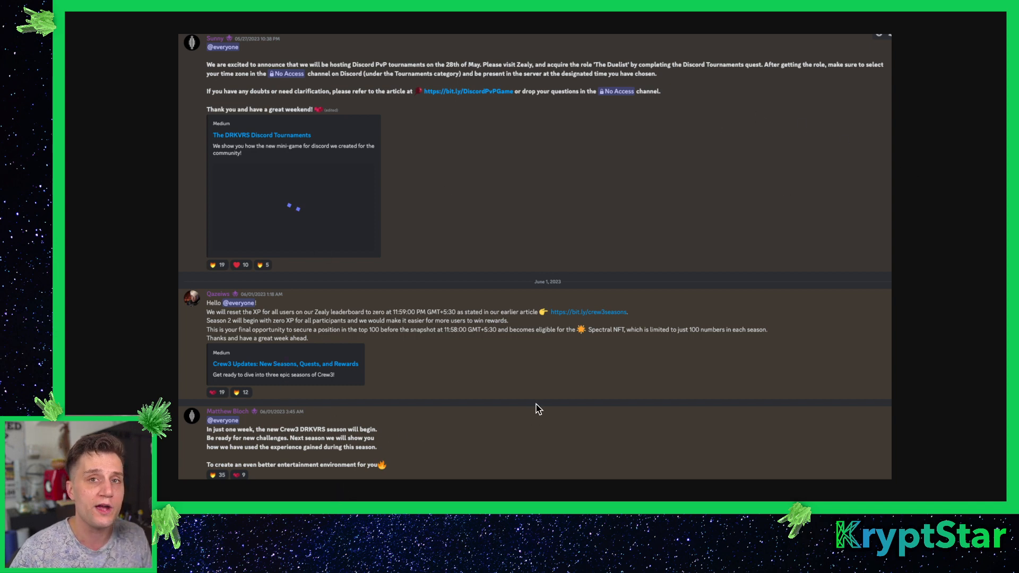
mouse_move(480, 357)
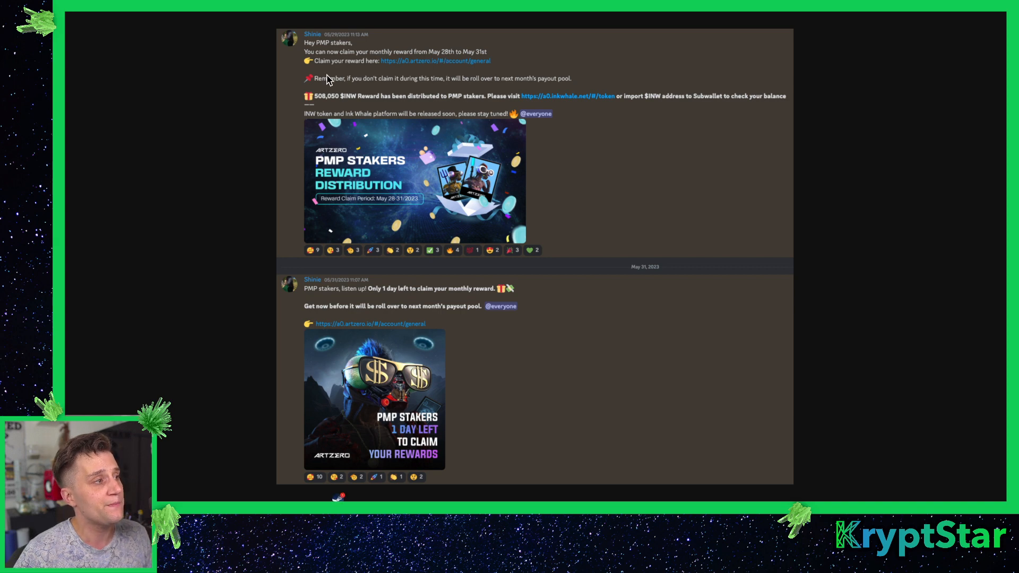
mouse_move(474, 94)
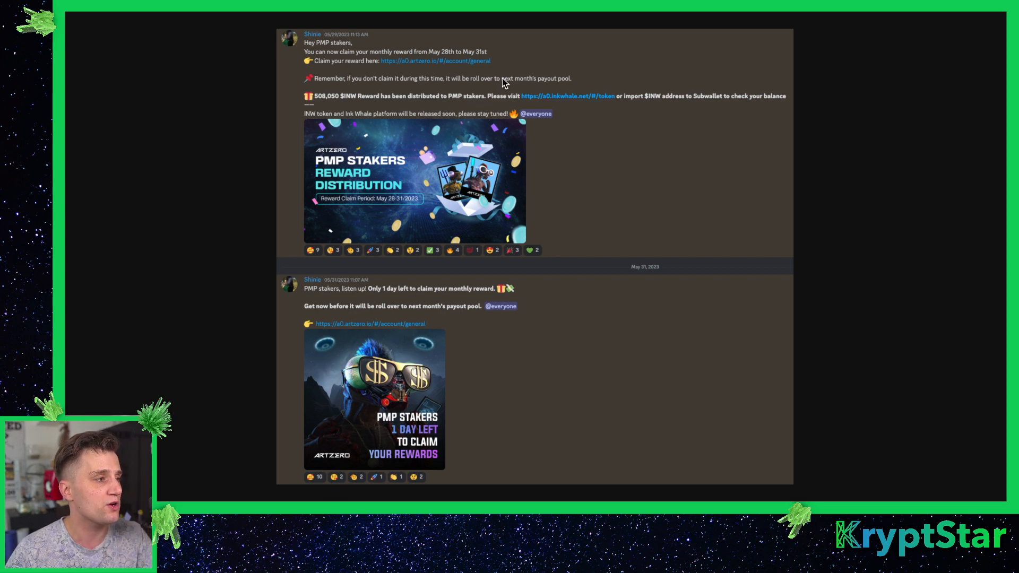
mouse_move(674, 156)
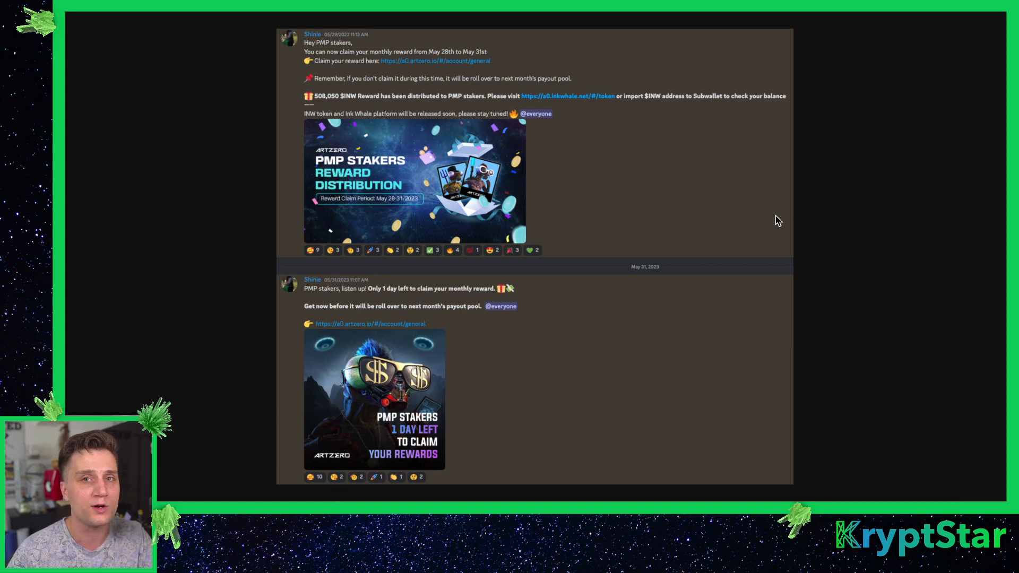
mouse_move(441, 153)
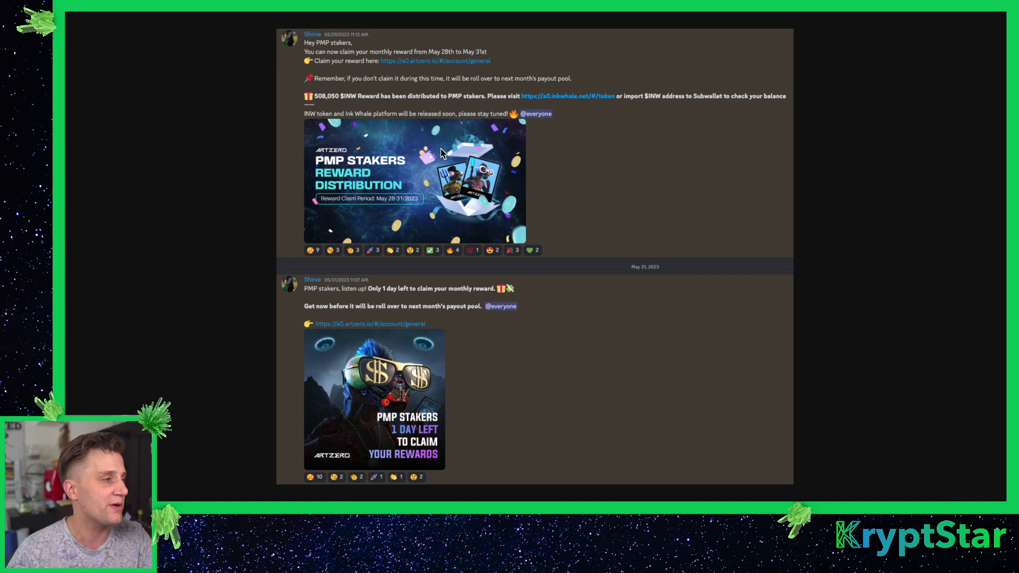
mouse_move(494, 148)
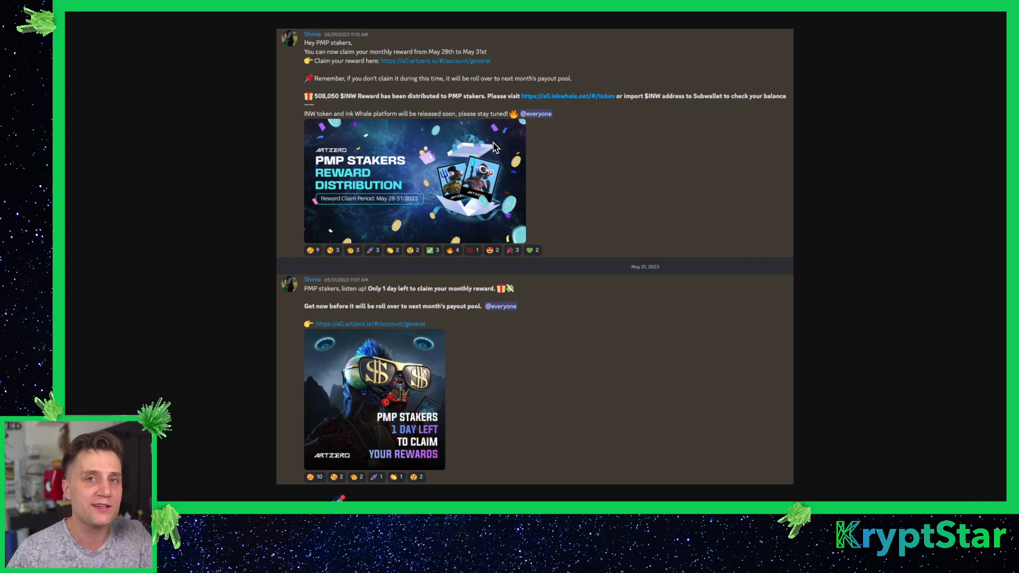
mouse_move(481, 151)
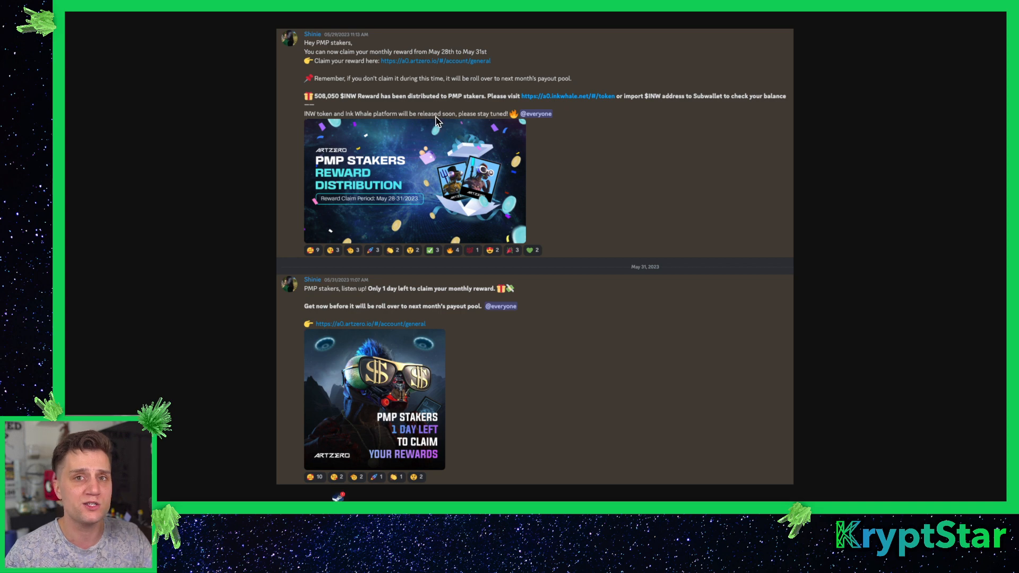
mouse_move(484, 146)
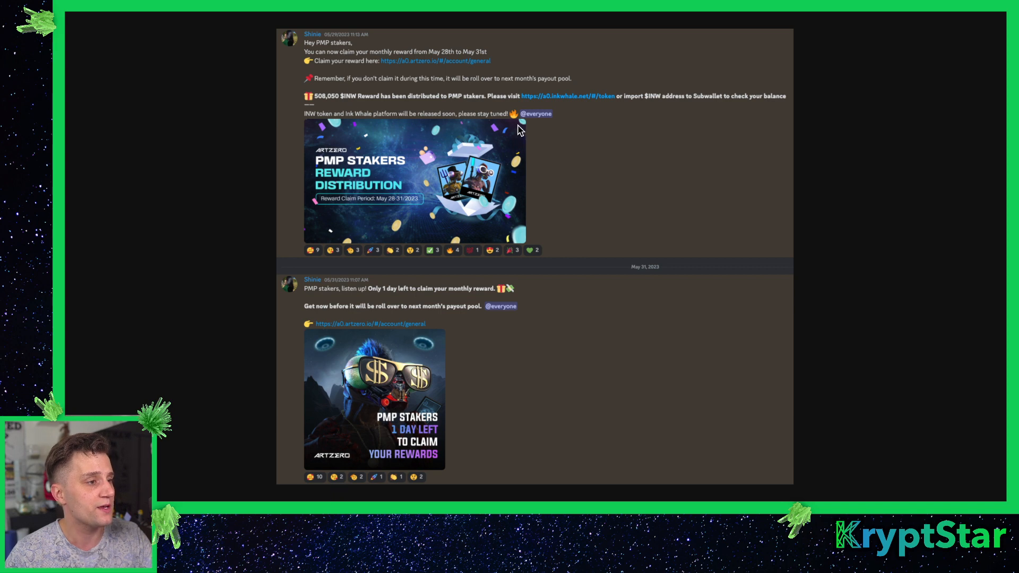
mouse_move(417, 119)
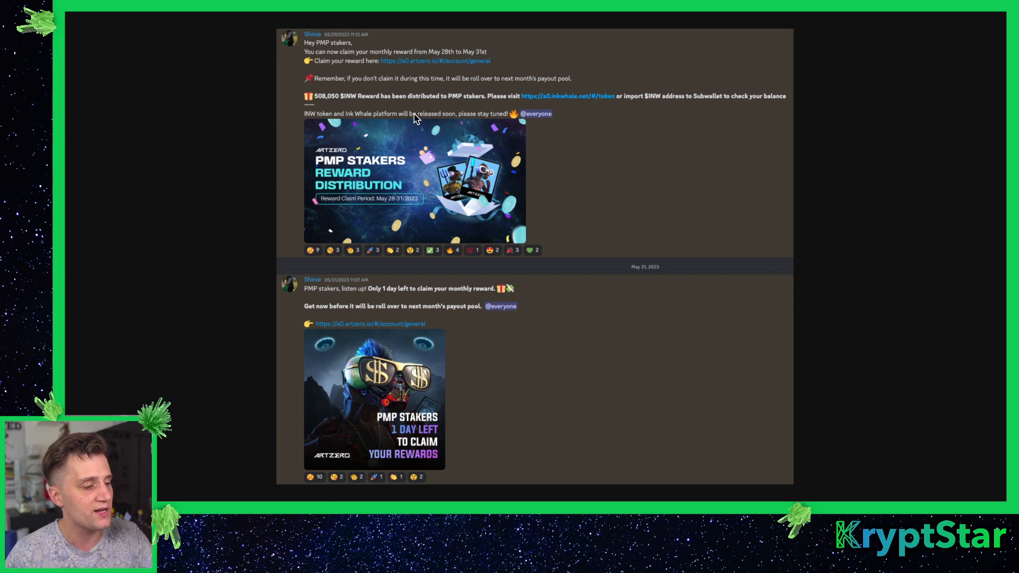
mouse_move(530, 219)
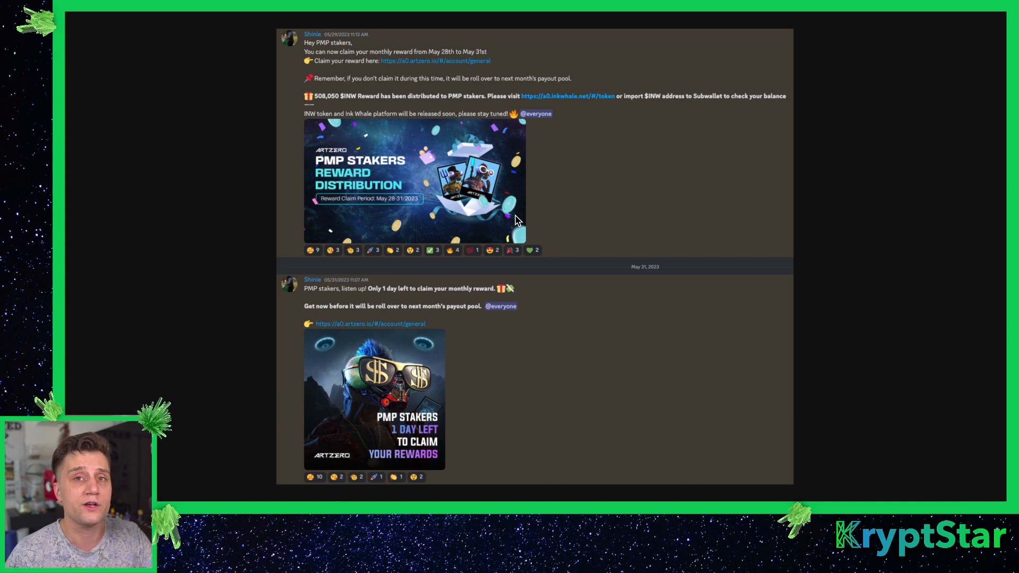
mouse_move(639, 218)
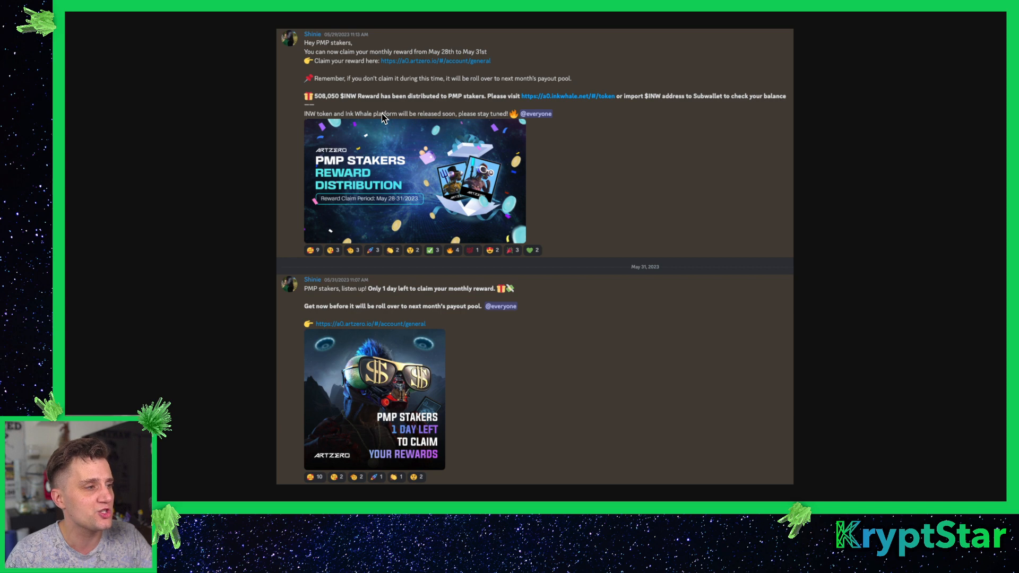
mouse_move(505, 170)
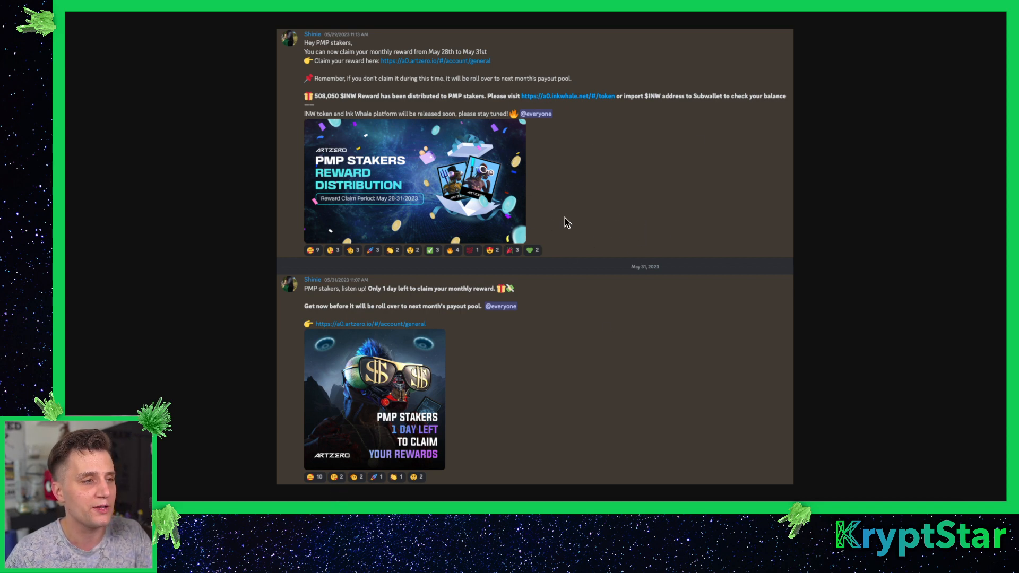
mouse_move(684, 219)
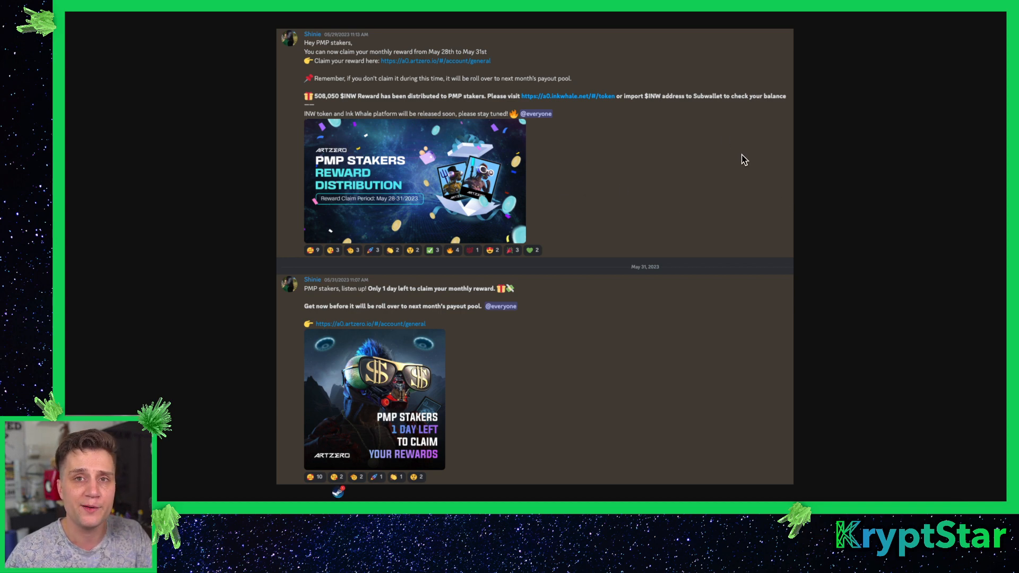
mouse_move(348, 91)
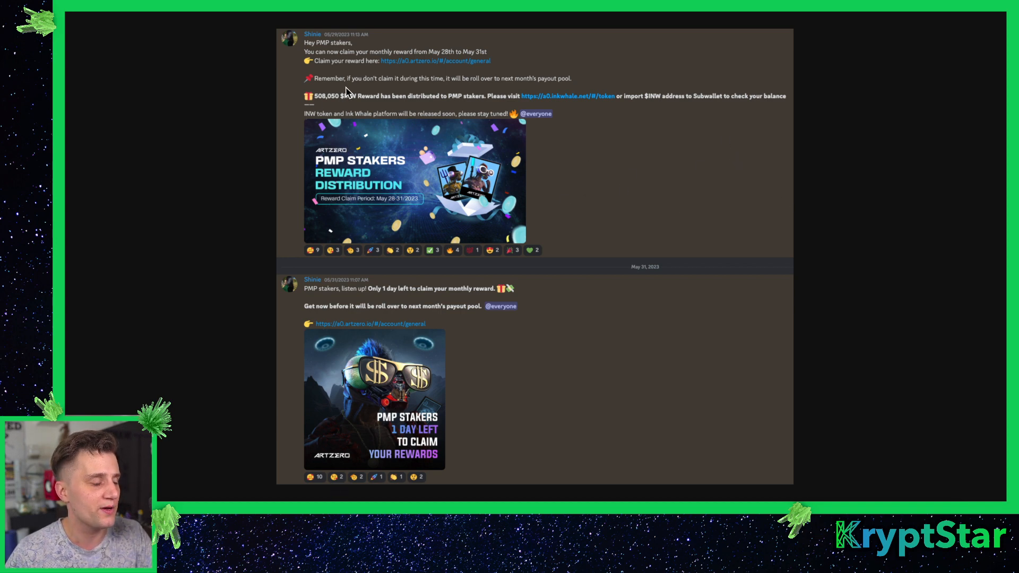
mouse_move(587, 314)
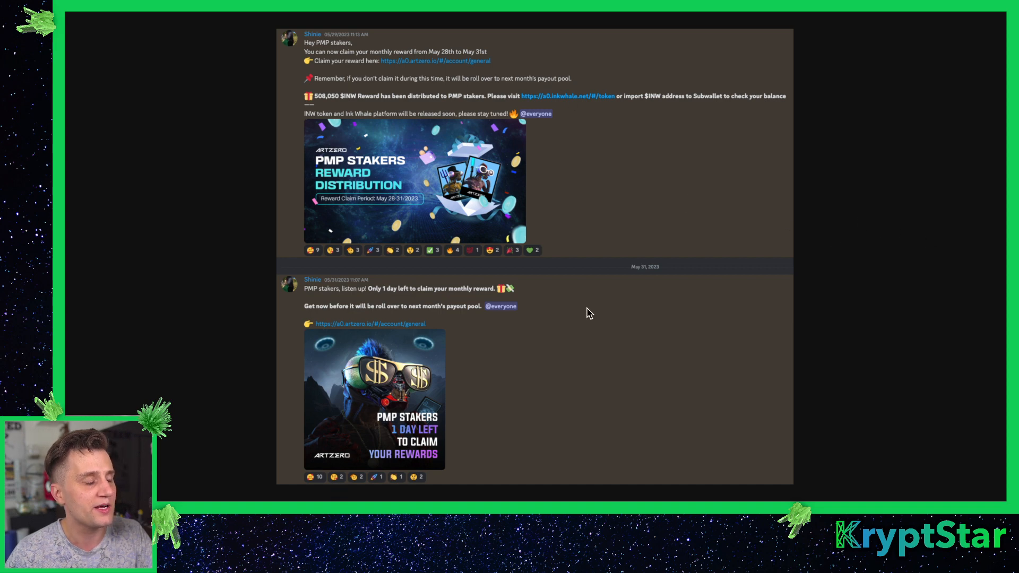